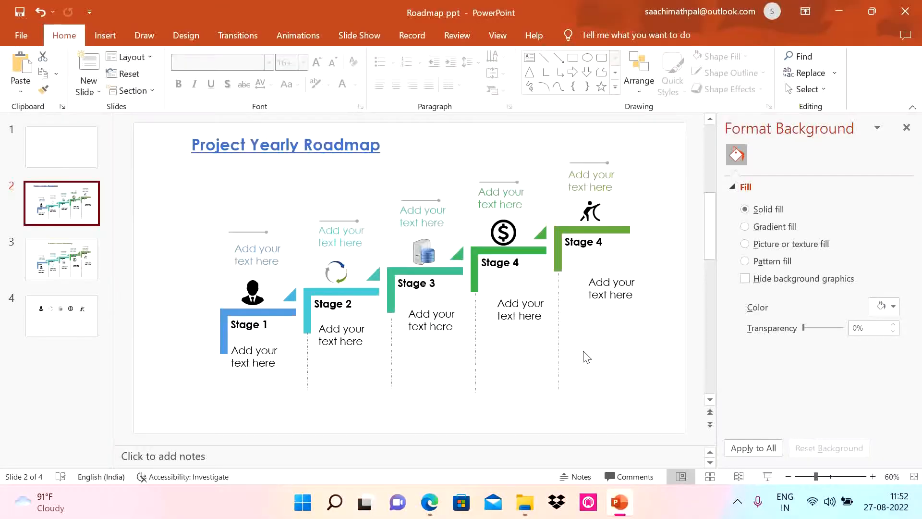
# Step: Go to the blank first slide and bring up the Insert commands
pyautogui.click(61, 147)
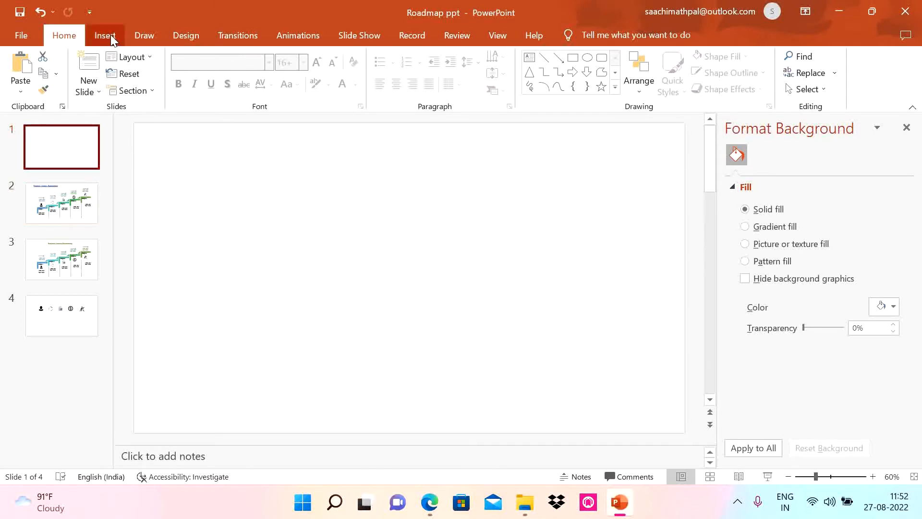
pyautogui.click(105, 35)
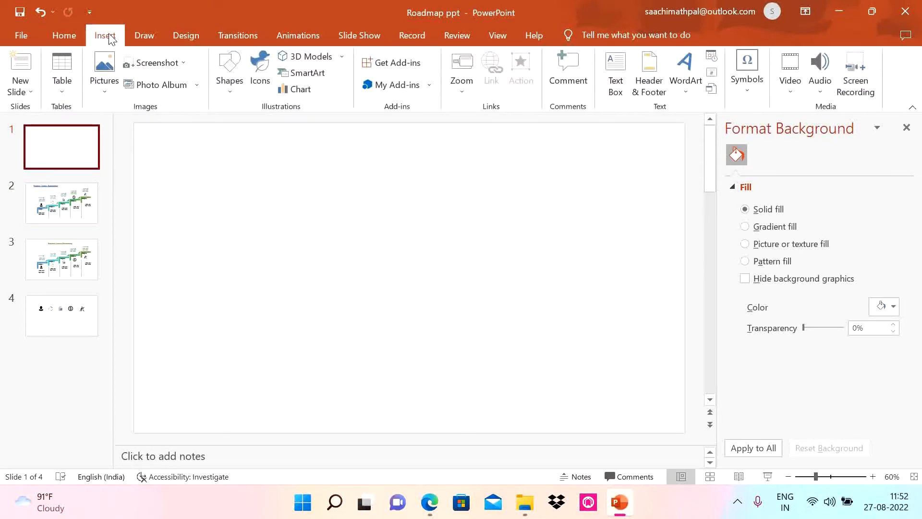
pyautogui.moveTo(301, 73)
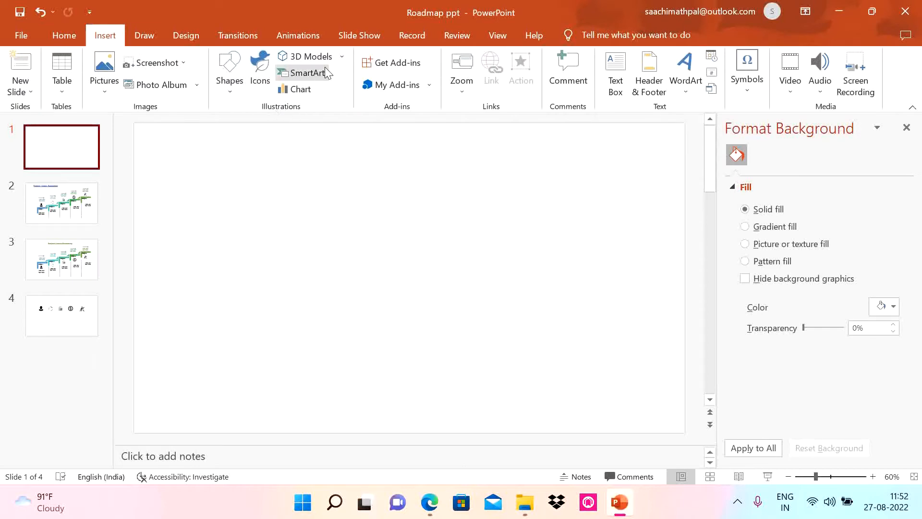
# Step: Insert a Step Up Process SmartArt from the Process category onto the slide
pyautogui.click(306, 72)
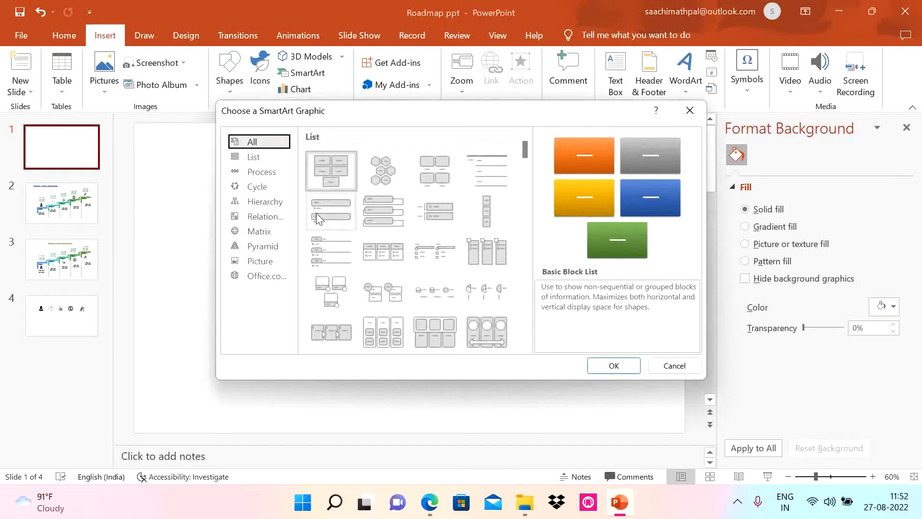
pyautogui.click(261, 171)
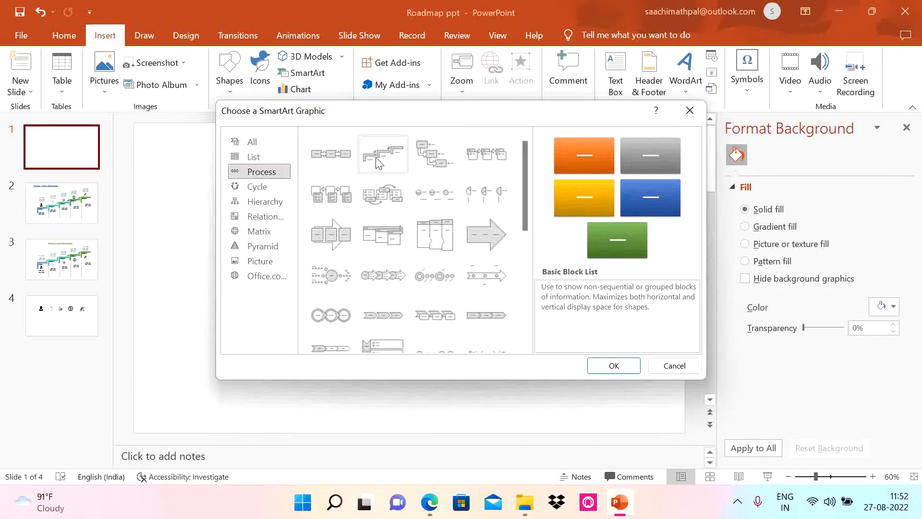
pyautogui.click(614, 365)
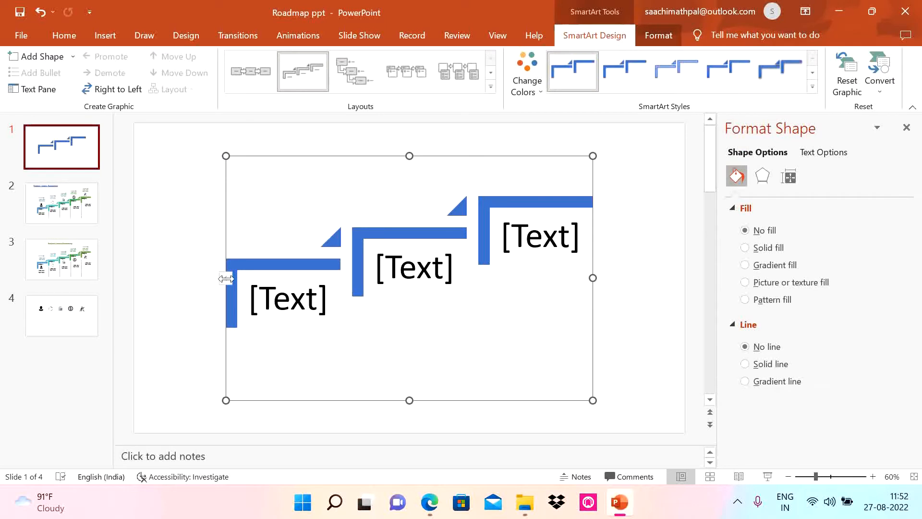
# Step: Enter Stage1 through Stage5 in the Text Pane, adding a fifth step
pyautogui.click(34, 89)
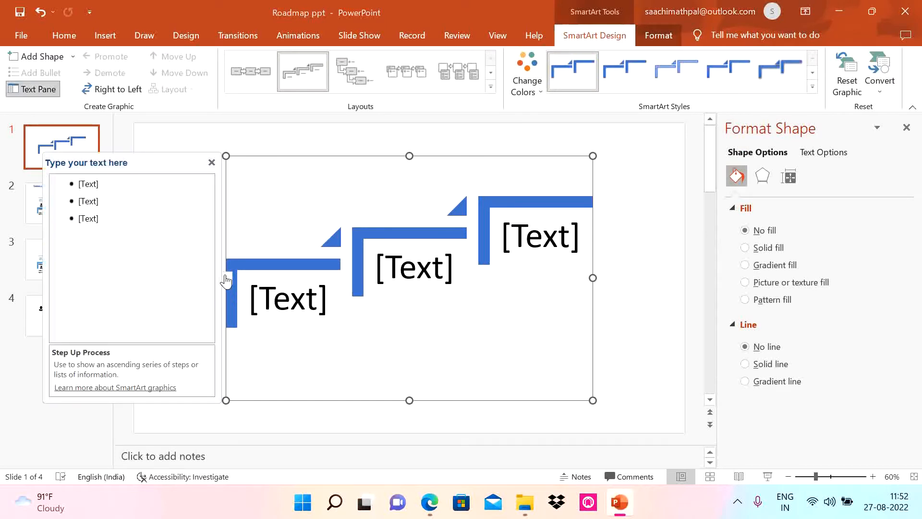
pyautogui.write('S')
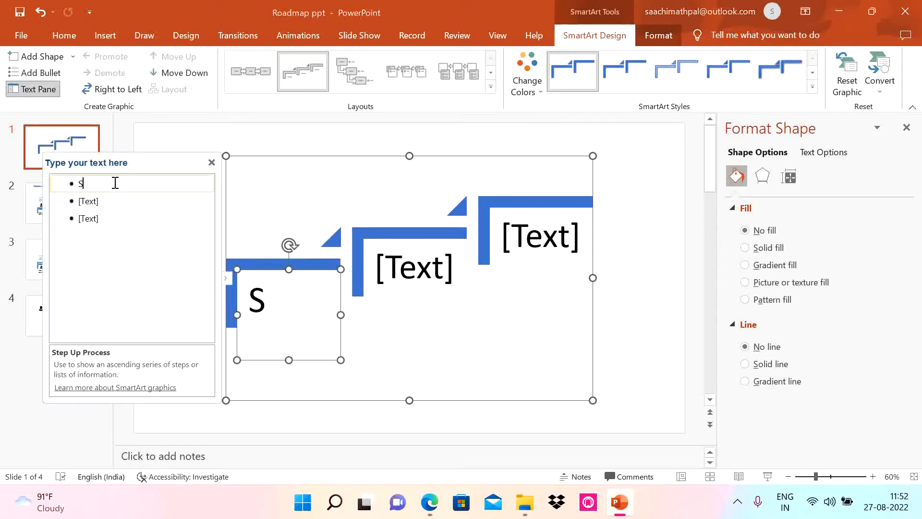
pyautogui.write('tage1')
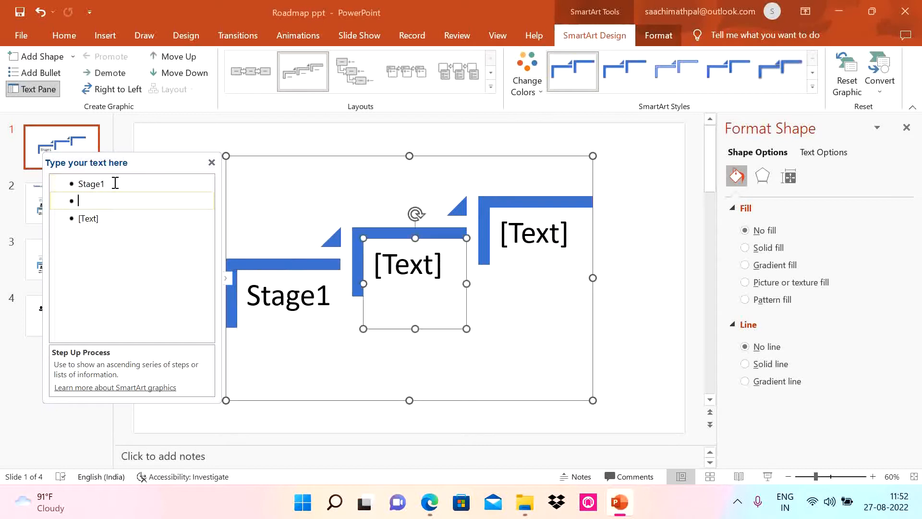
pyautogui.write('Stage2')
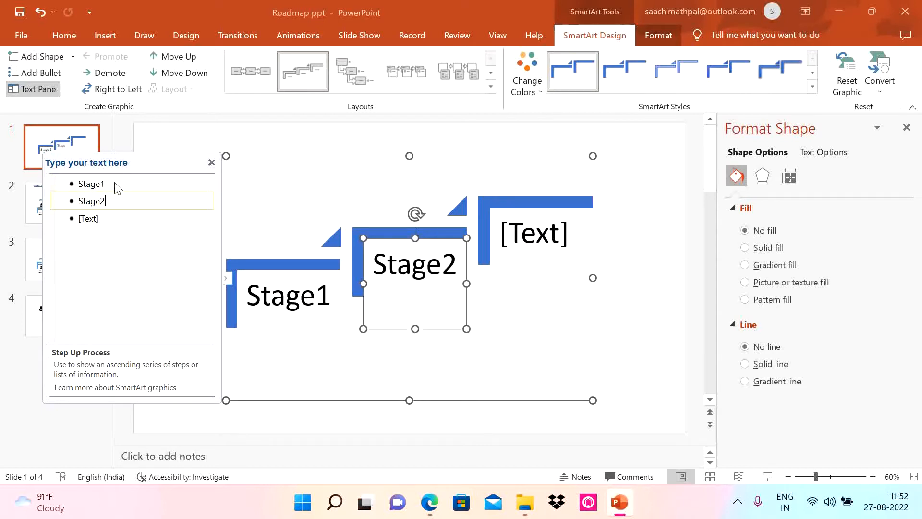
pyautogui.write('Stage')
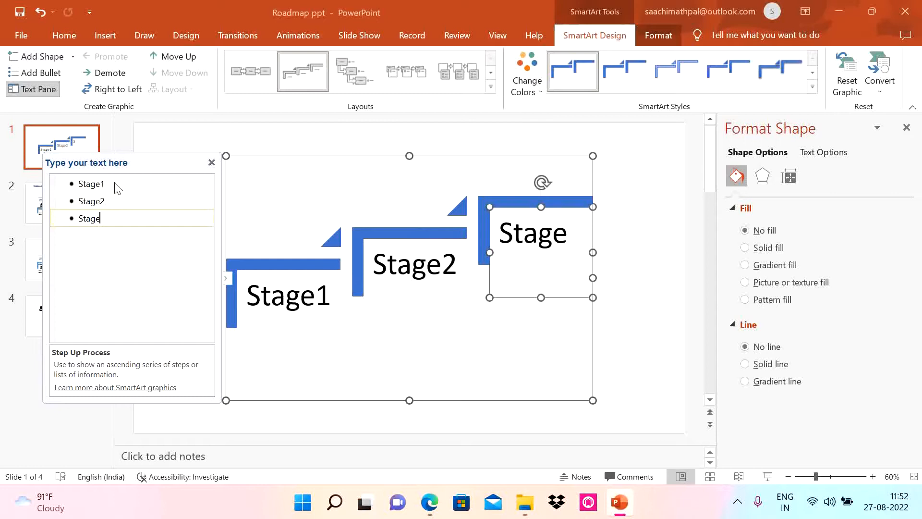
pyautogui.write('3')
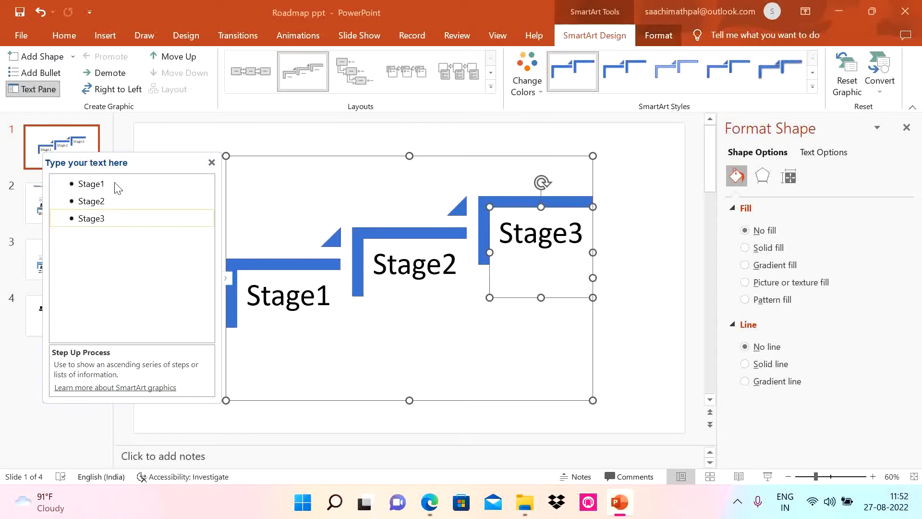
pyautogui.write('Stage')
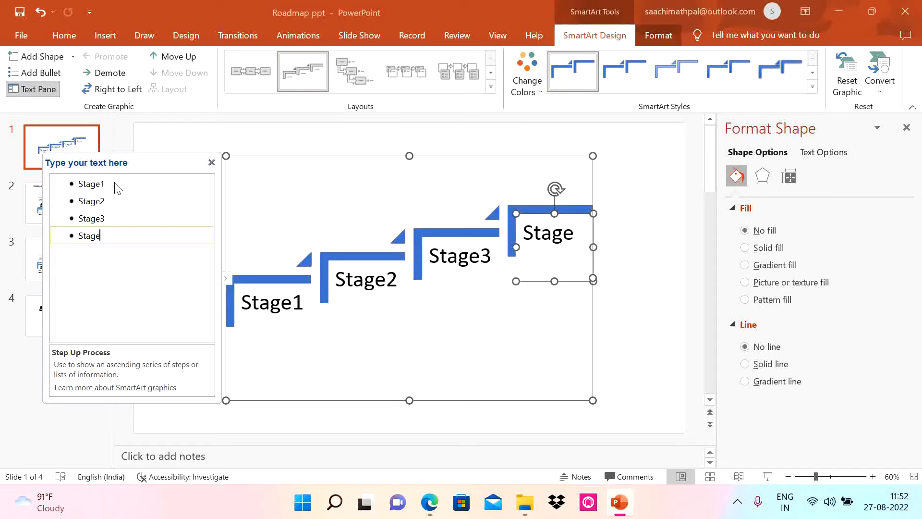
pyautogui.write('4')
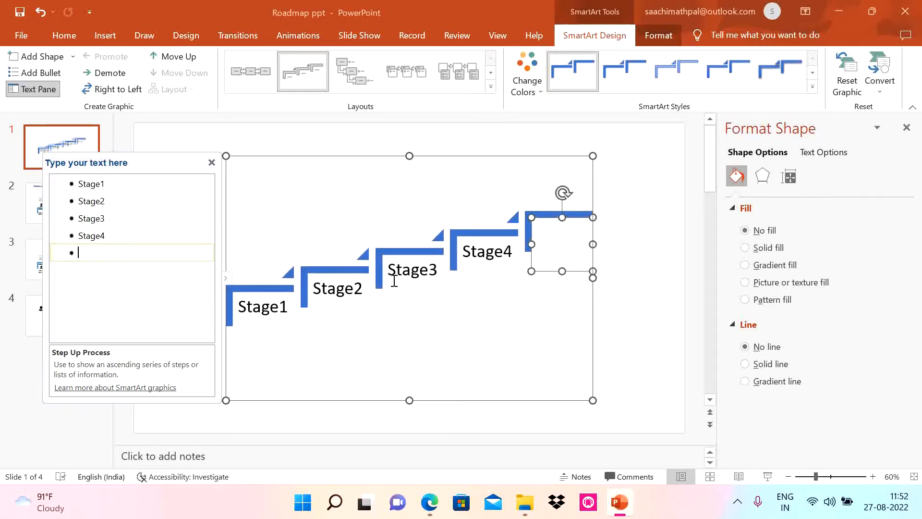
pyautogui.write('Stage5')
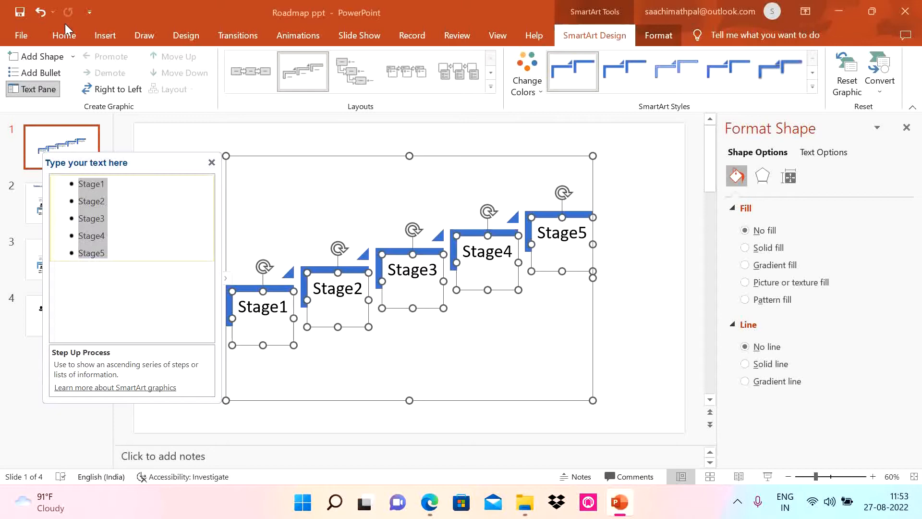
# Step: Format the five stage labels as bold Century Gothic at 18 pt
pyautogui.click(63, 35)
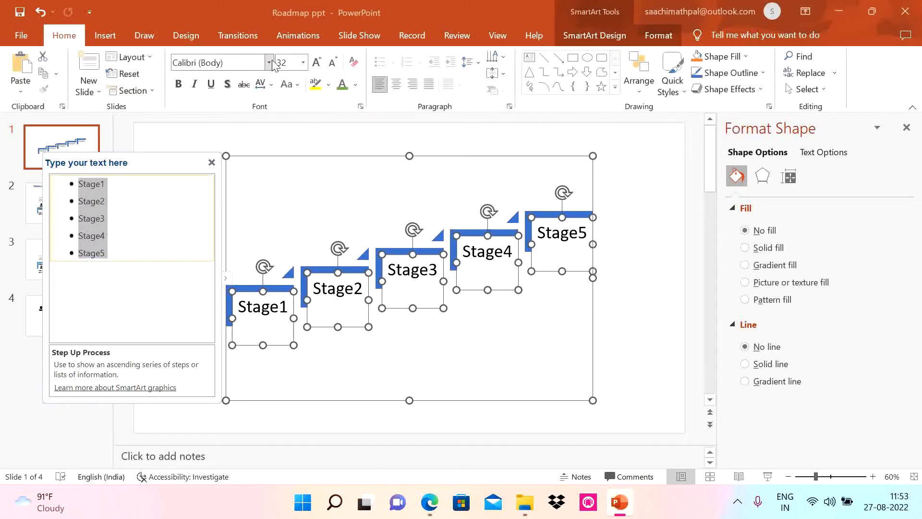
pyautogui.click(220, 63)
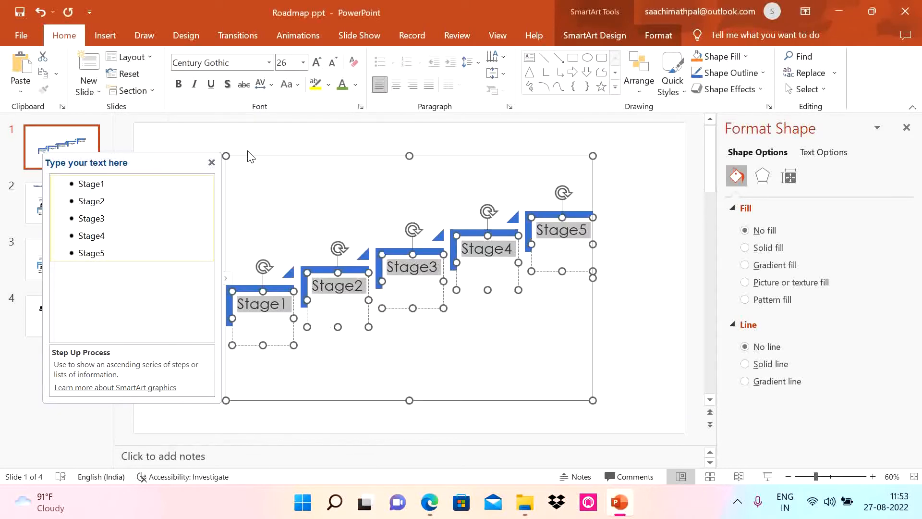
pyautogui.click(108, 201)
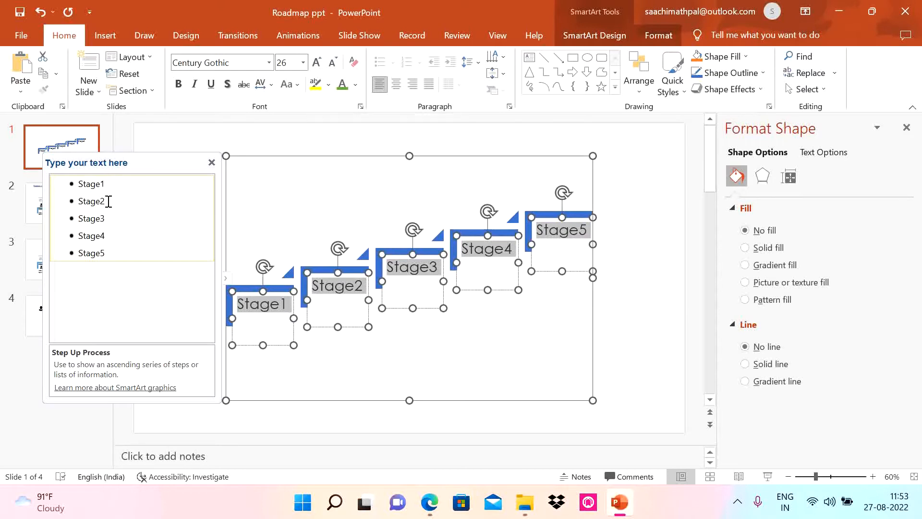
pyautogui.click(178, 84)
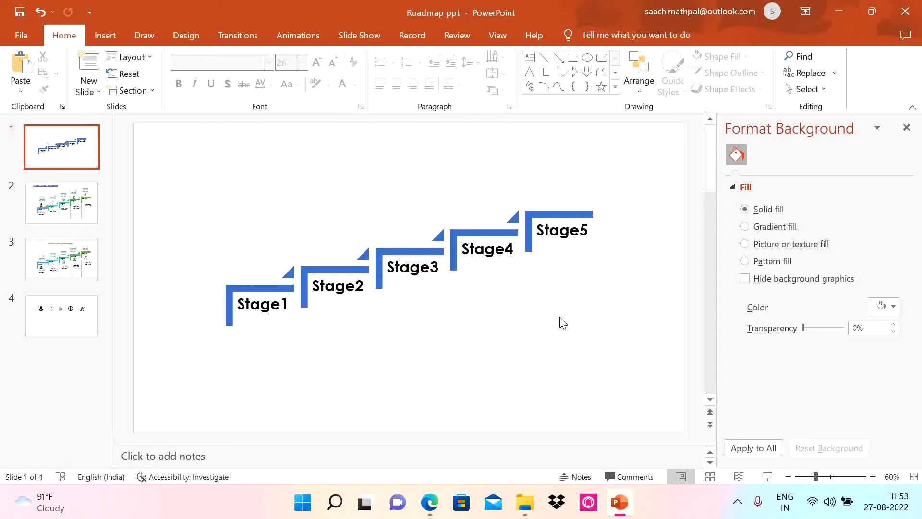
pyautogui.moveTo(378, 327)
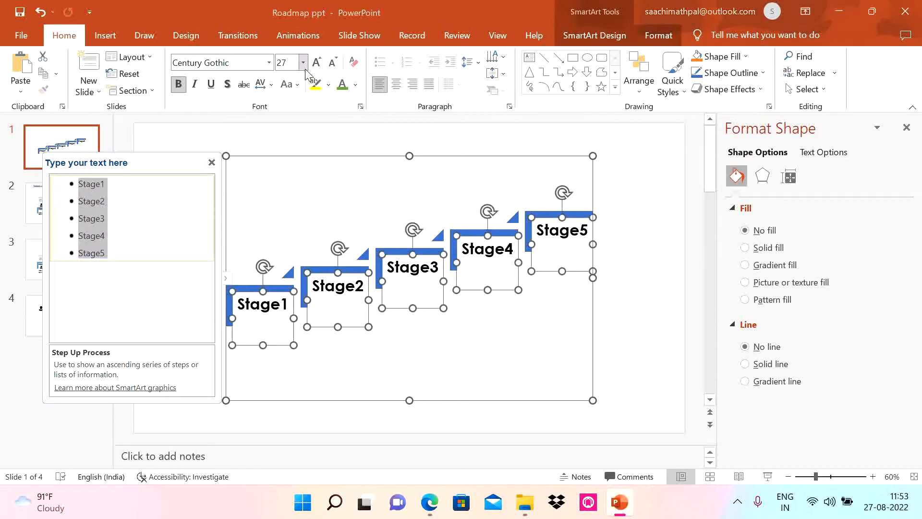
pyautogui.click(333, 62)
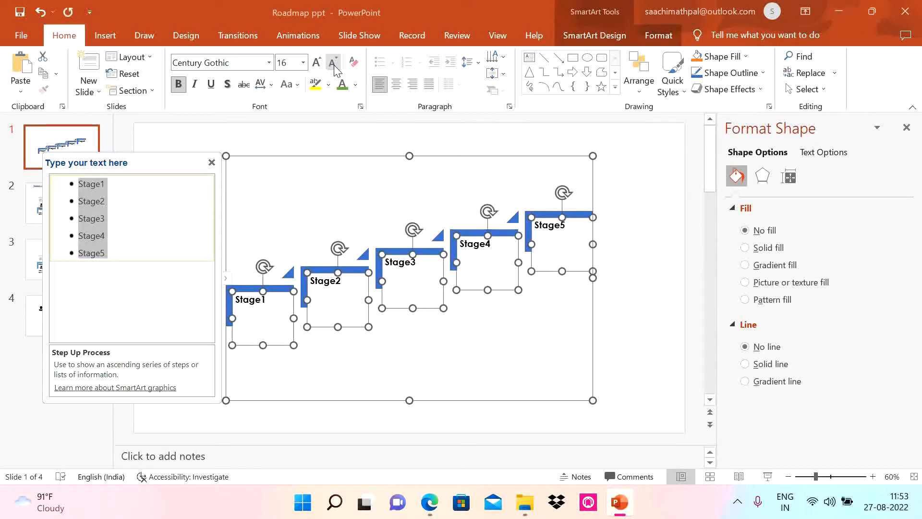
pyautogui.click(316, 63)
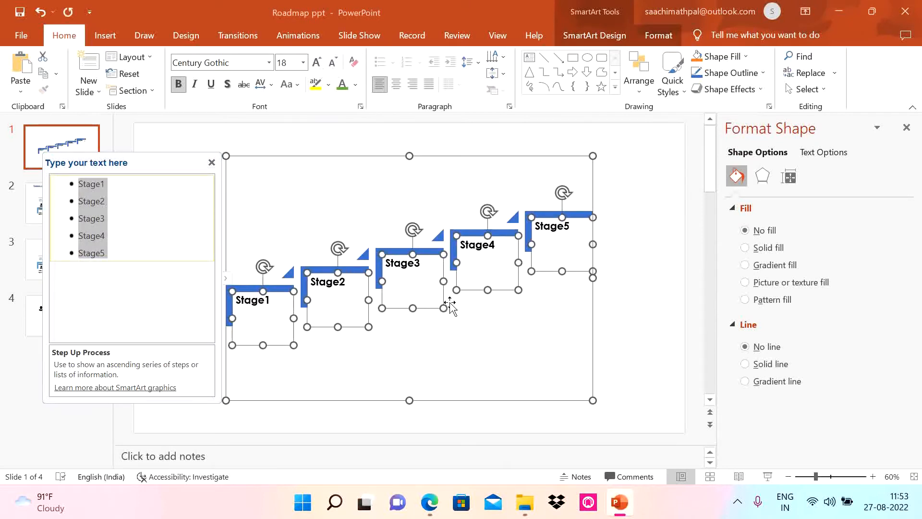
pyautogui.click(468, 358)
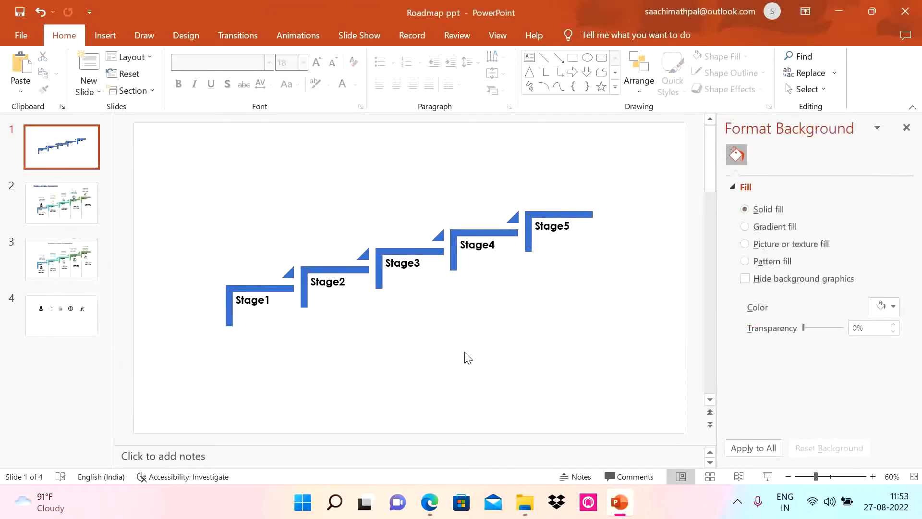
pyautogui.click(412, 277)
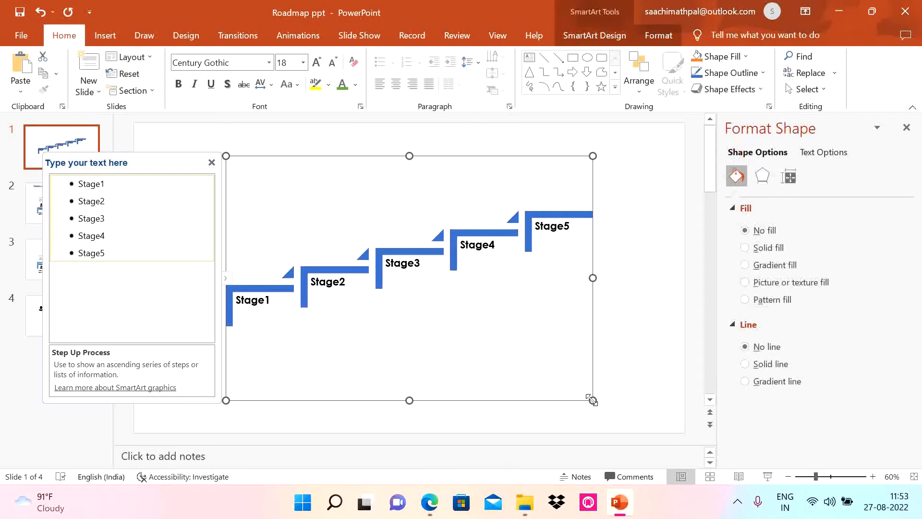
pyautogui.moveTo(593, 400); pyautogui.dragTo(626, 420)
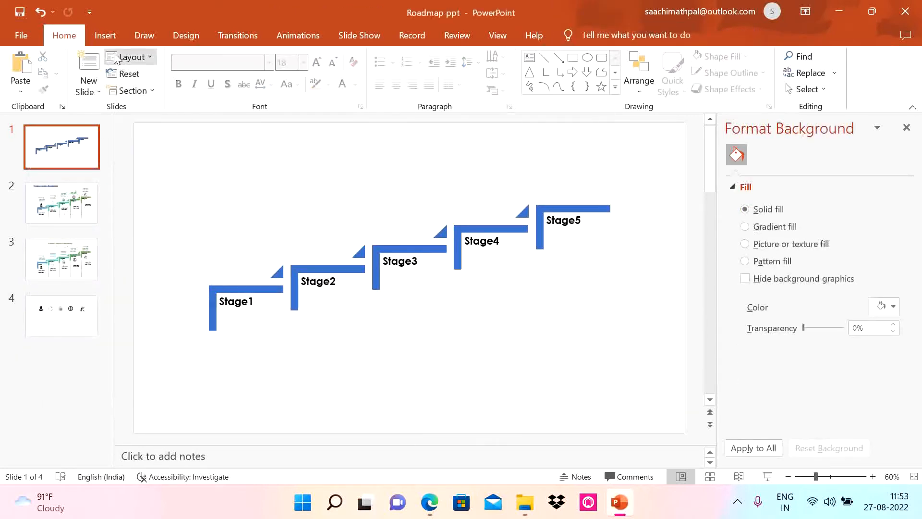
# Step: Add an 'Add your msg here' text box above Stage1 in Century Gothic 16, widened to two lines
pyautogui.click(105, 35)
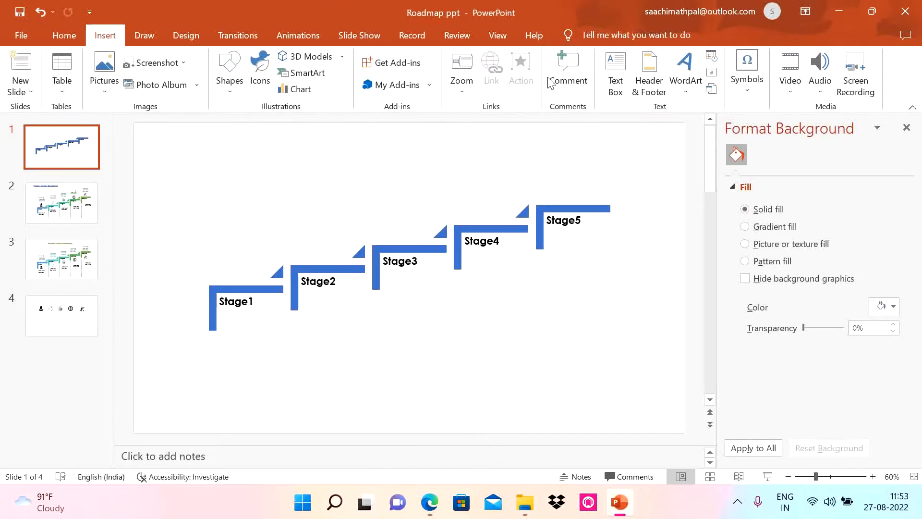
pyautogui.click(616, 74)
pyautogui.write('Add your msg here')
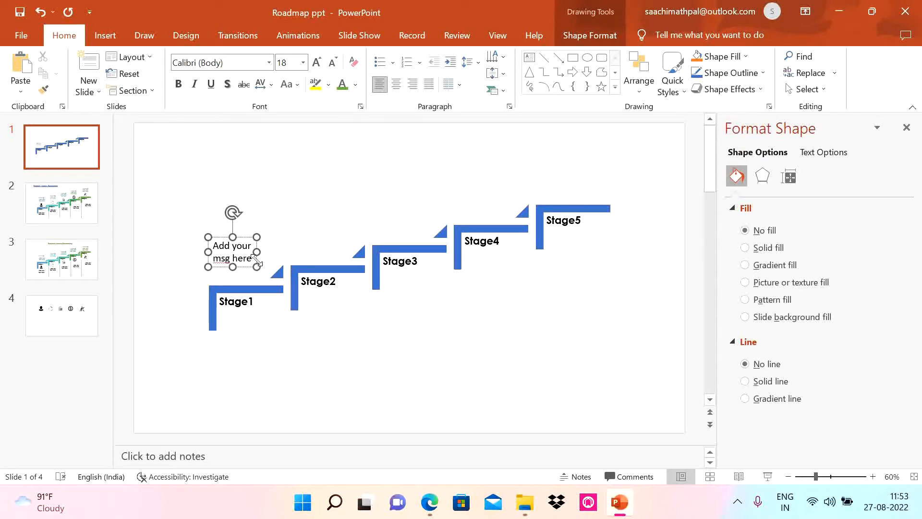
pyautogui.click(268, 62)
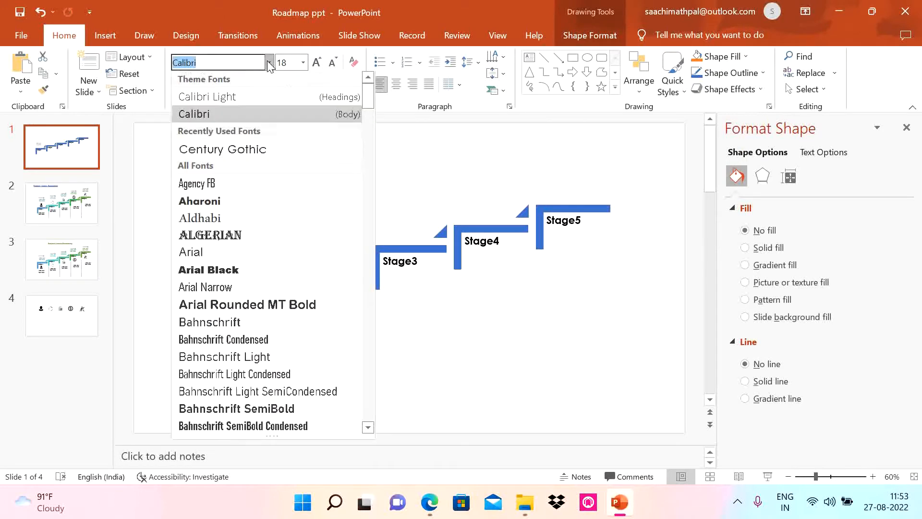
pyautogui.click(223, 149)
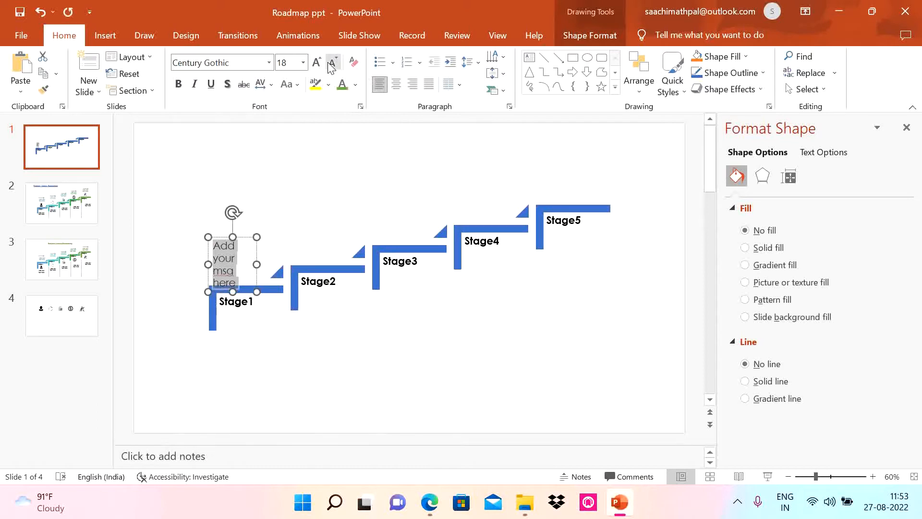
pyautogui.click(332, 63)
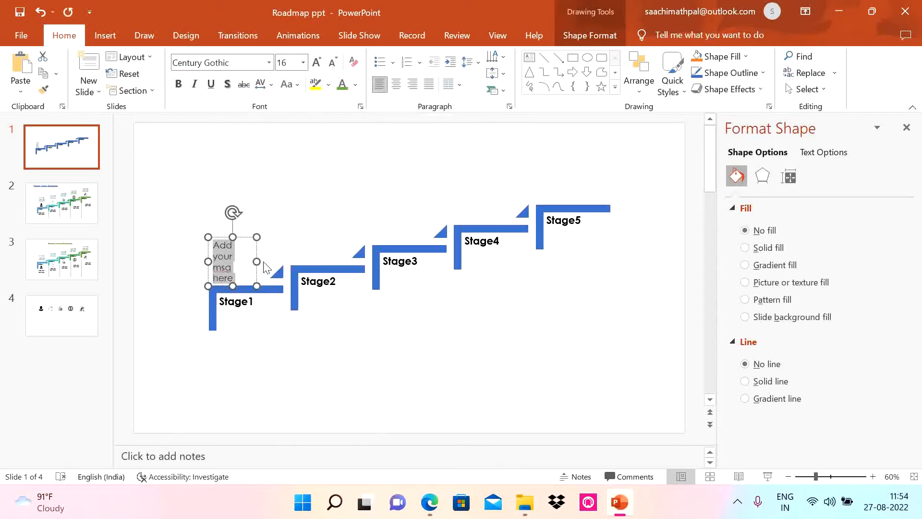
pyautogui.moveTo(257, 261); pyautogui.dragTo(275, 262)
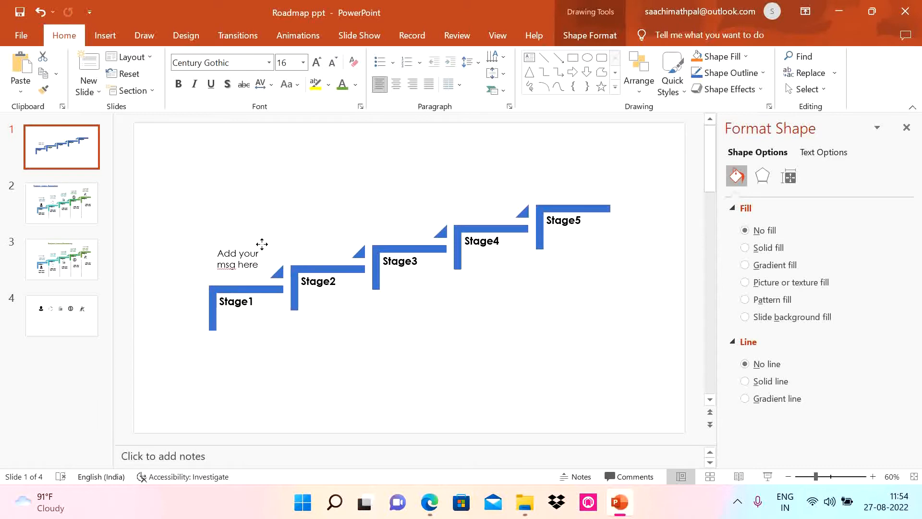
pyautogui.click(241, 259)
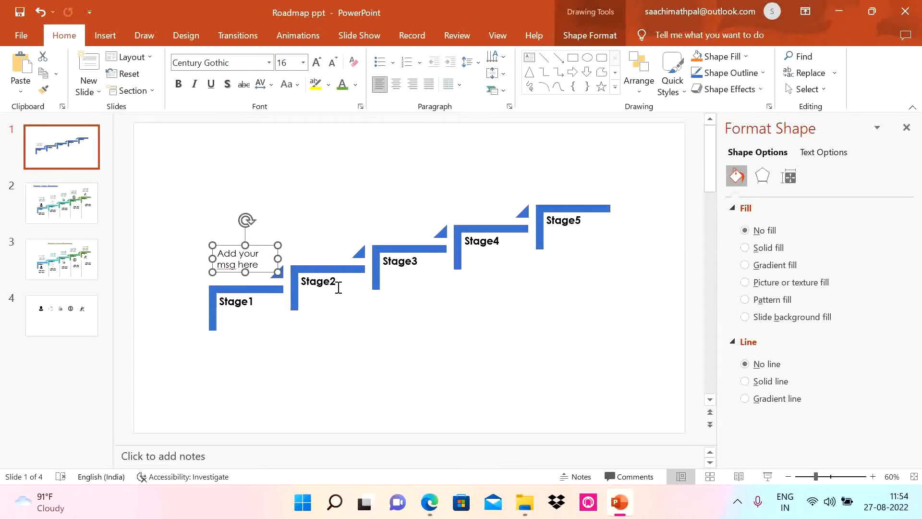
pyautogui.click(105, 36)
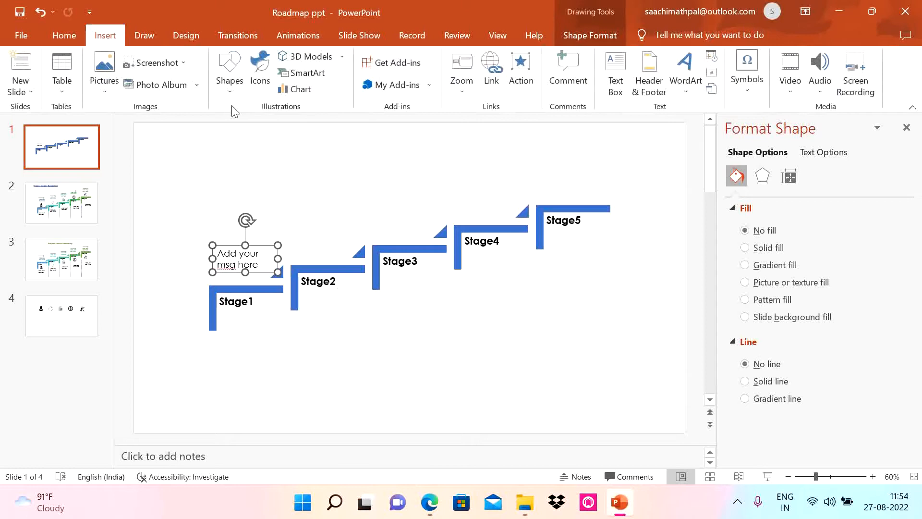
# Step: Draw a short gray line above the Stage1 message and set its width to 1.25 pt
pyautogui.click(229, 73)
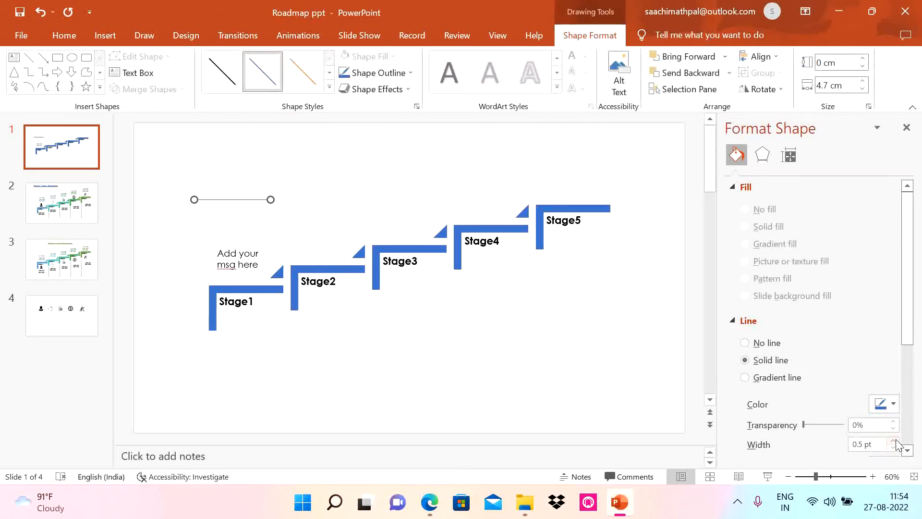
pyautogui.click(893, 403)
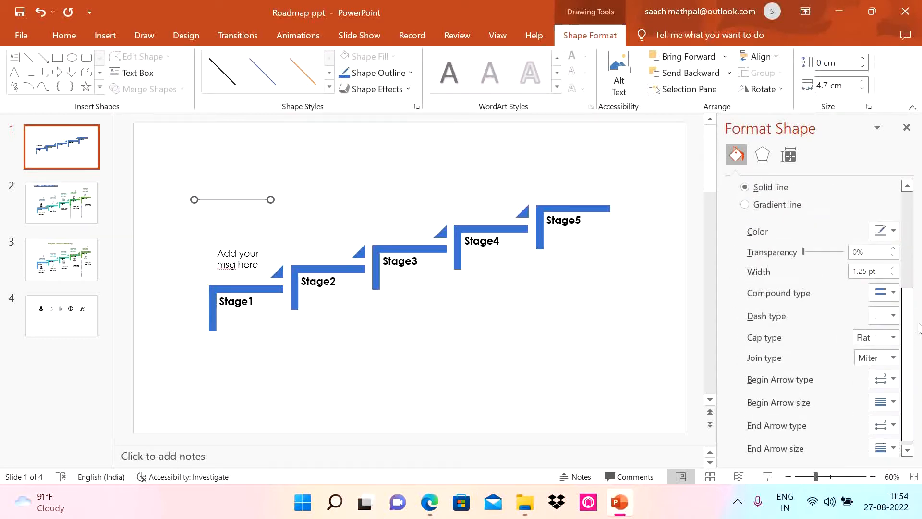
pyautogui.scroll(-3)
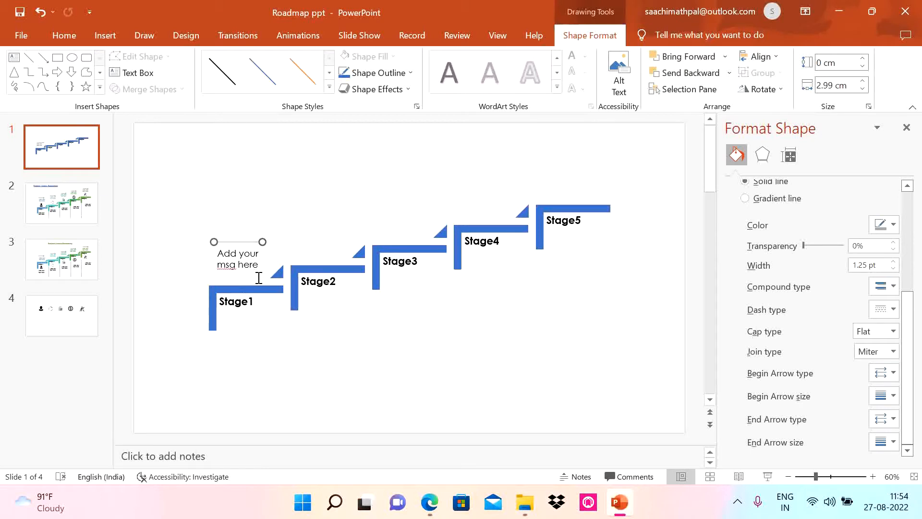
pyautogui.click(238, 259)
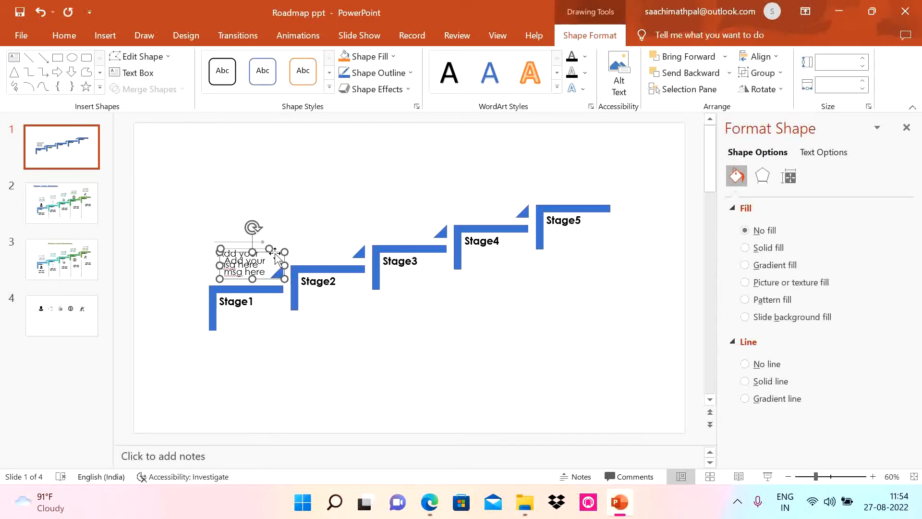
# Step: Ctrl-drag copies of the message box and line above Stage2, Stage3, Stage4 and Stage5
pyautogui.moveTo(253, 259); pyautogui.dragTo(326, 241)
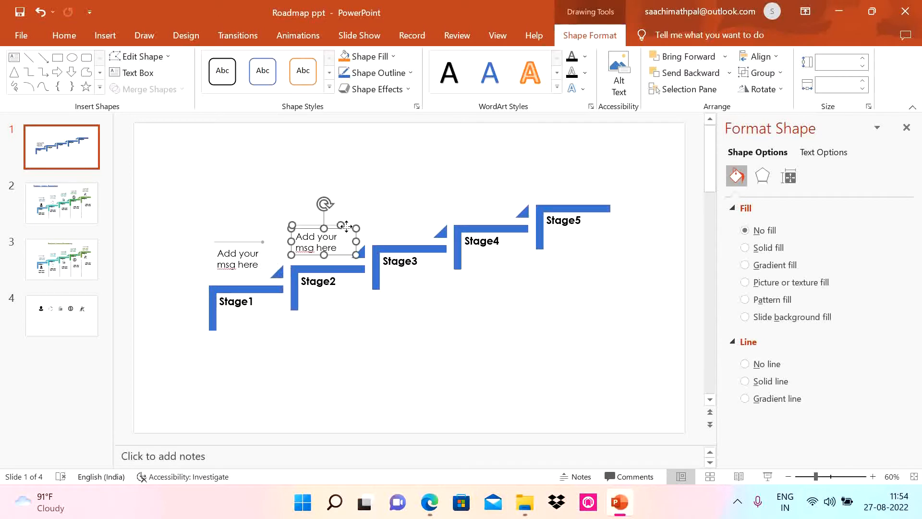
pyautogui.moveTo(324, 235); pyautogui.dragTo(401, 226)
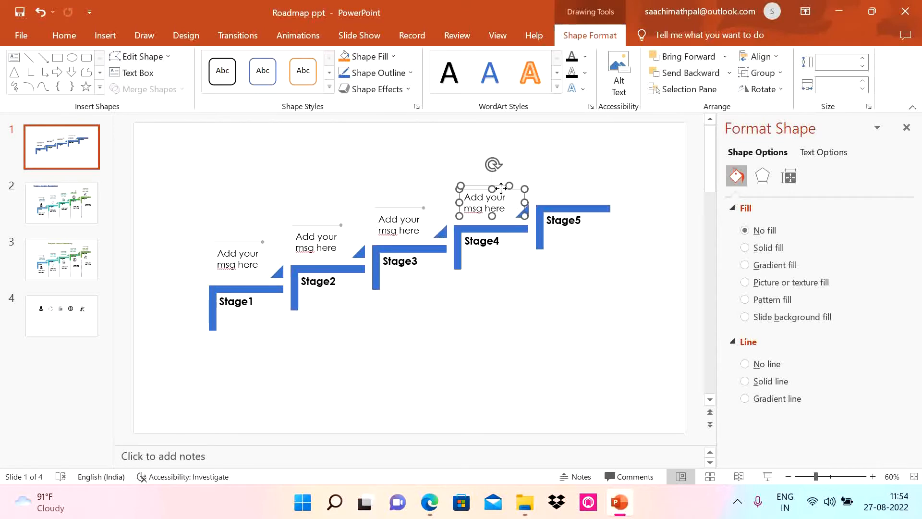
pyautogui.moveTo(490, 197); pyautogui.dragTo(576, 179)
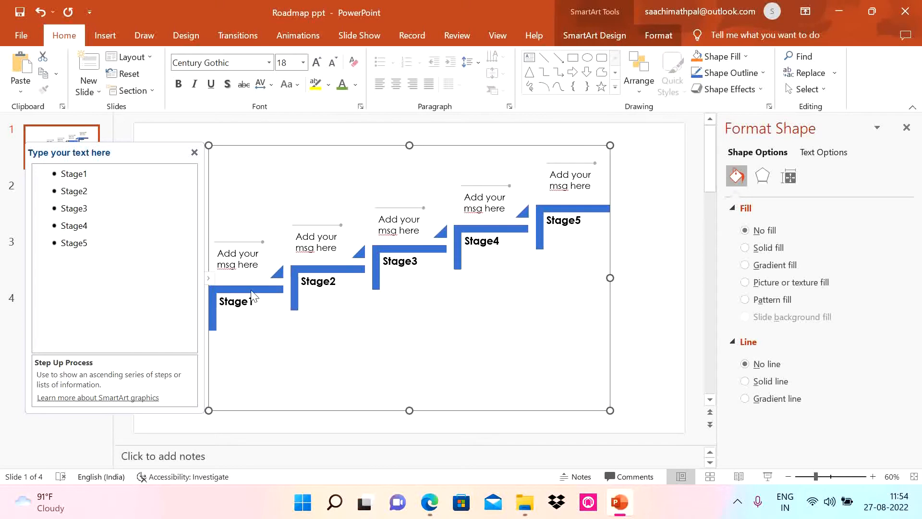
pyautogui.moveTo(576, 173)
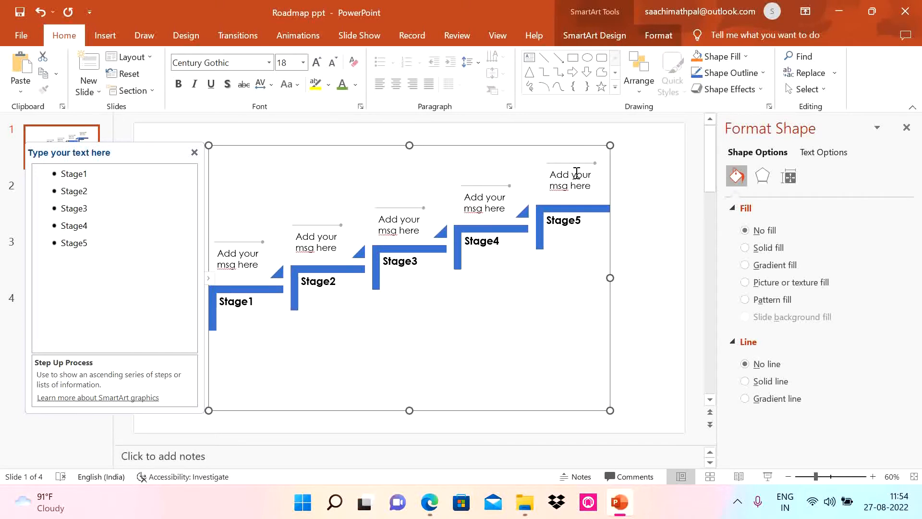
pyautogui.moveTo(638, 313)
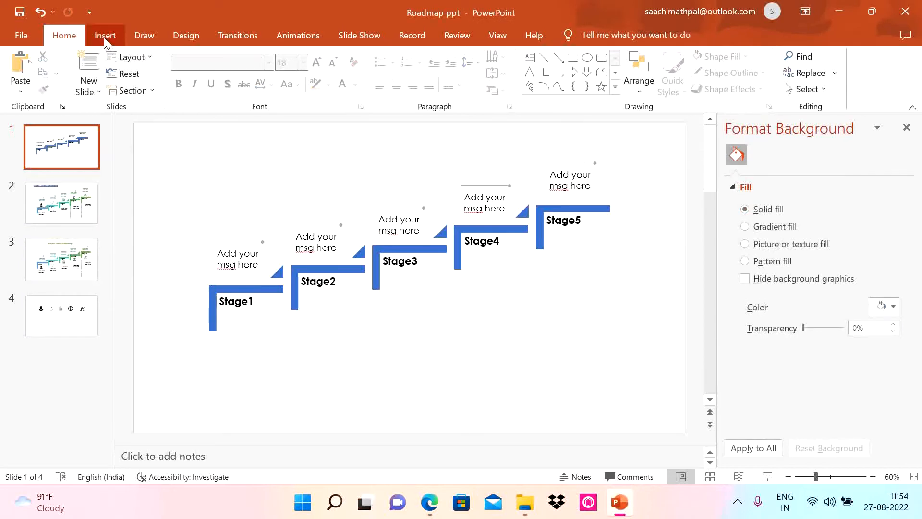
# Step: Draw vertical drop lines below the stages as solid 1.25-pt lines with a dashed dash type
pyautogui.click(105, 35)
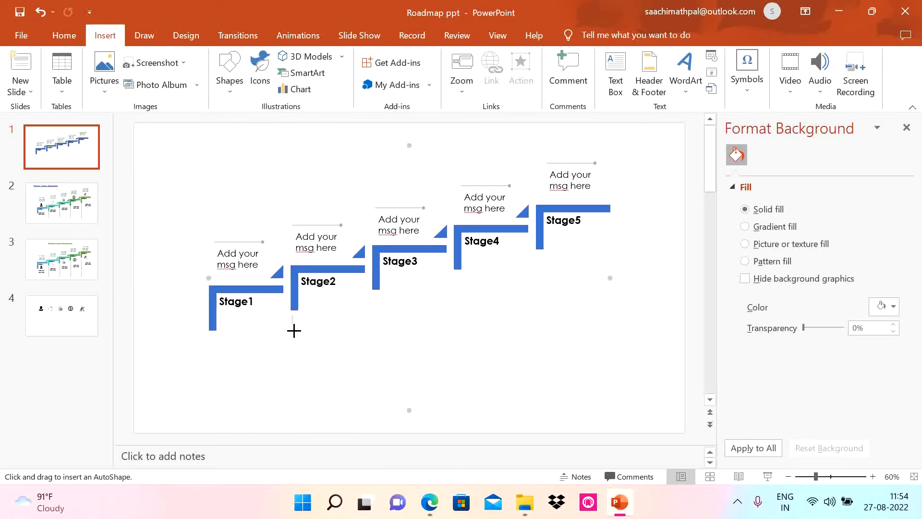
pyautogui.moveTo(292, 314); pyautogui.dragTo(292, 395)
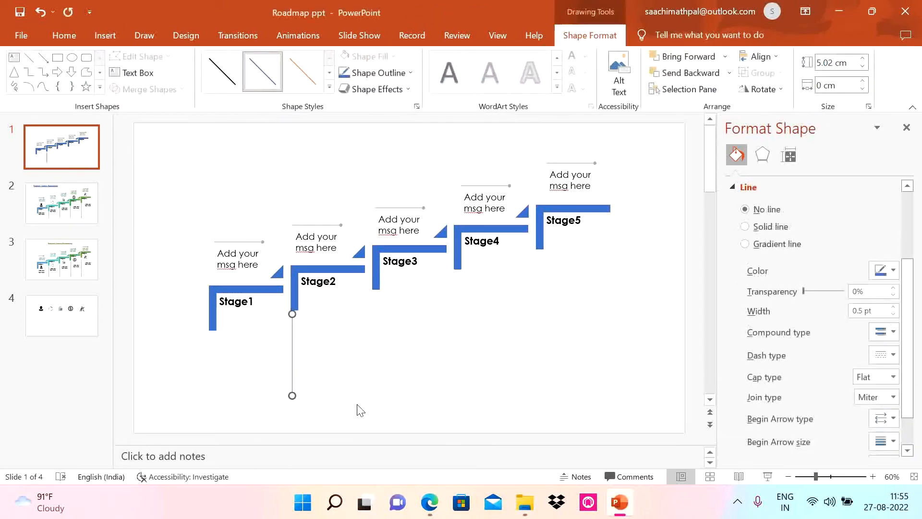
pyautogui.click(744, 226)
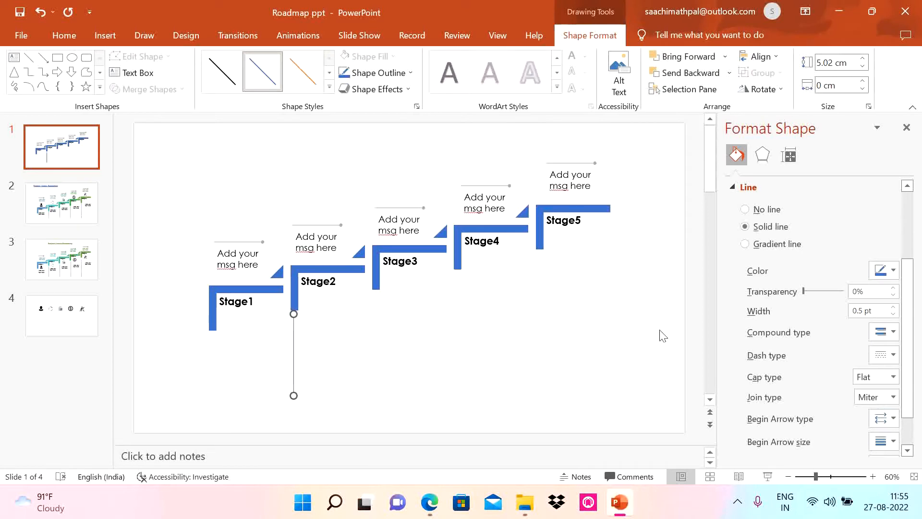
pyautogui.click(892, 307)
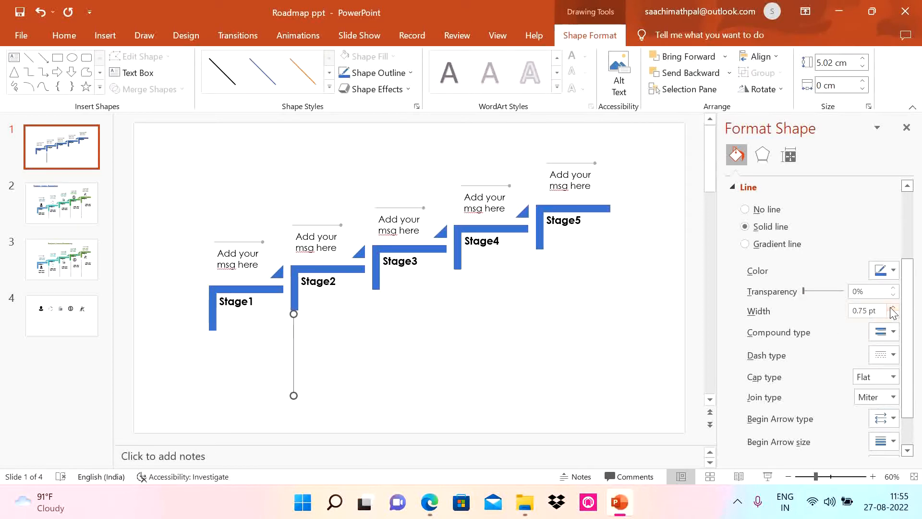
pyautogui.click(893, 307)
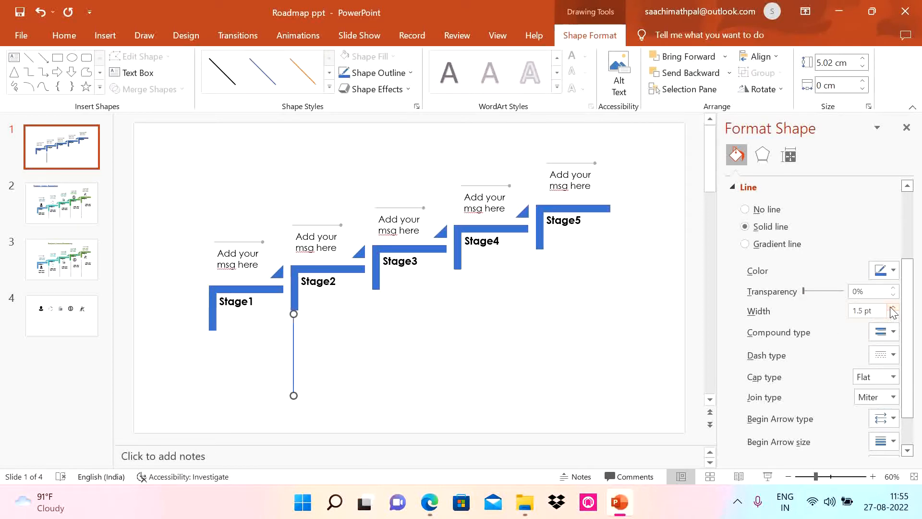
pyautogui.click(892, 271)
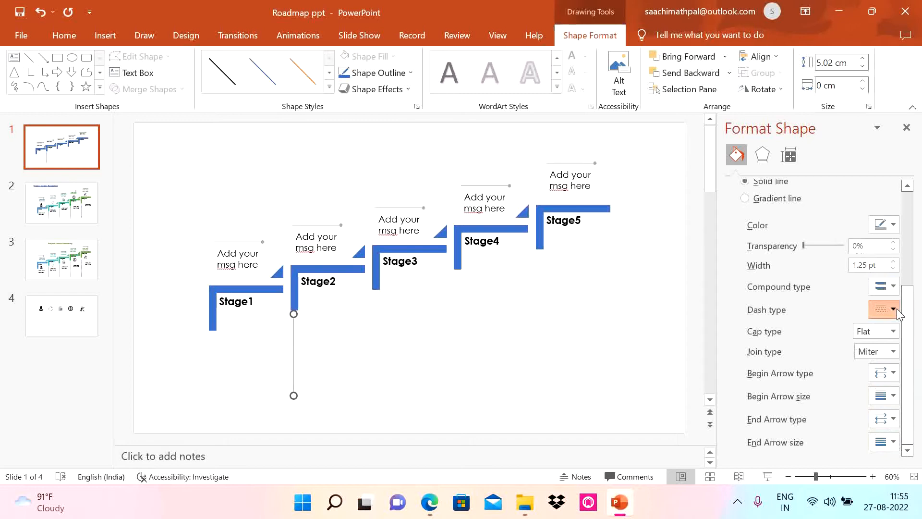
pyautogui.click(891, 310)
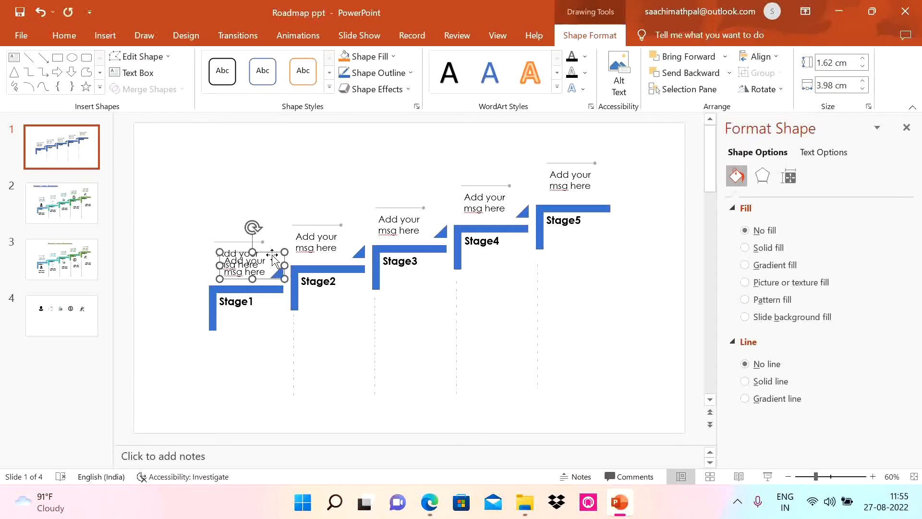
# Step: Drag the lower message boxes so they sit directly under Stage3, Stage4 and Stage5
pyautogui.moveTo(251, 265); pyautogui.dragTo(251, 350)
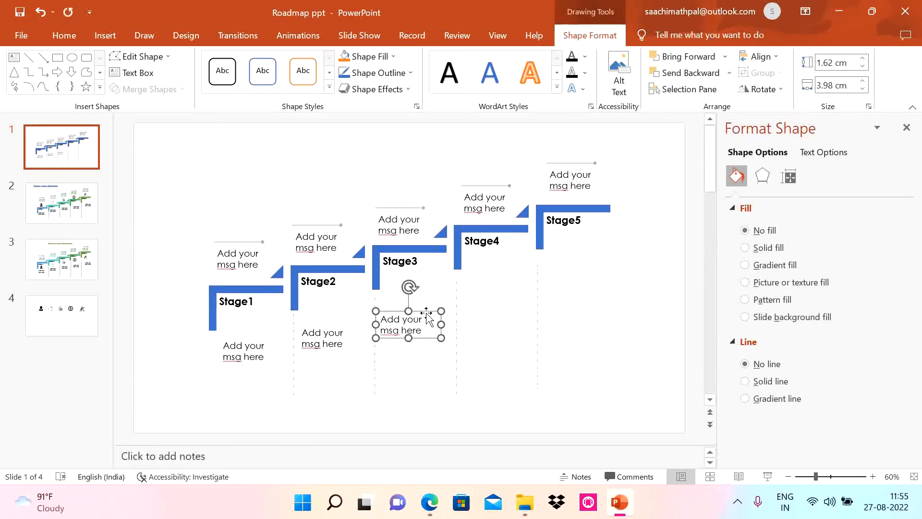
pyautogui.moveTo(409, 321); pyautogui.dragTo(500, 304)
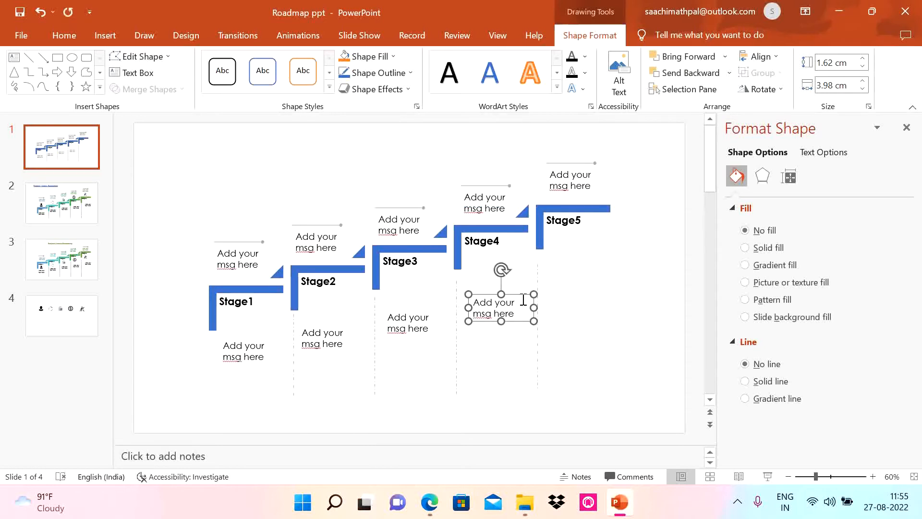
pyautogui.moveTo(500, 306); pyautogui.dragTo(585, 291)
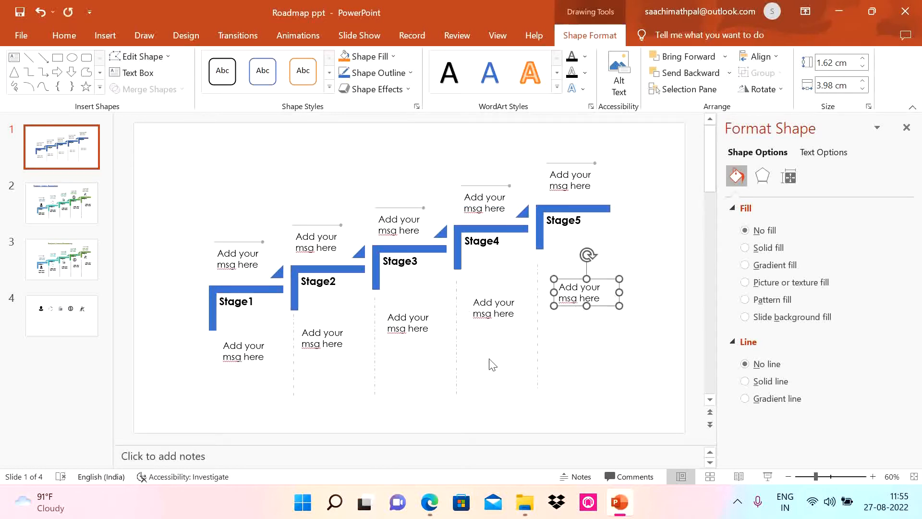
pyautogui.moveTo(243, 364)
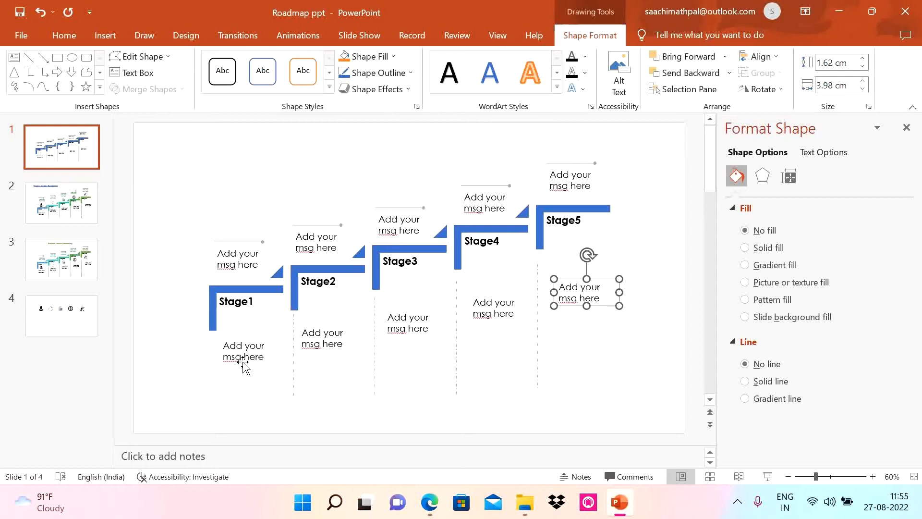
pyautogui.moveTo(363, 398)
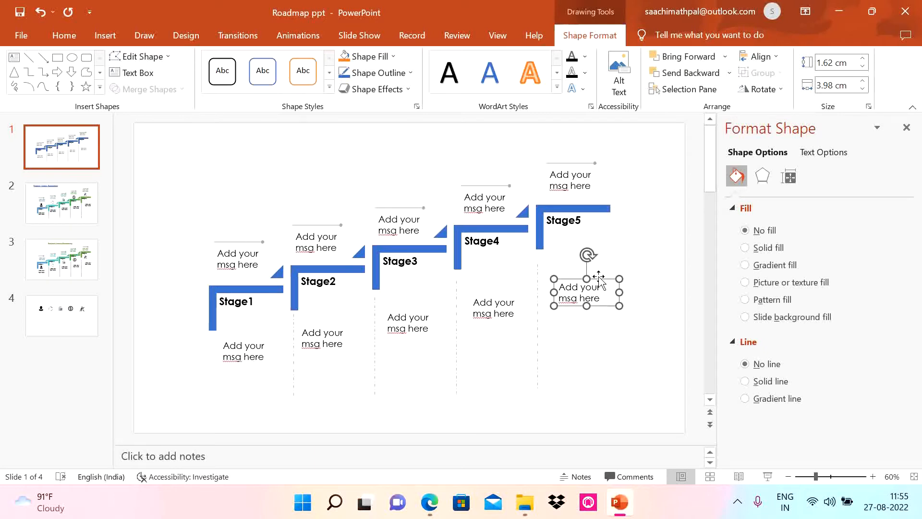
pyautogui.moveTo(78, 328)
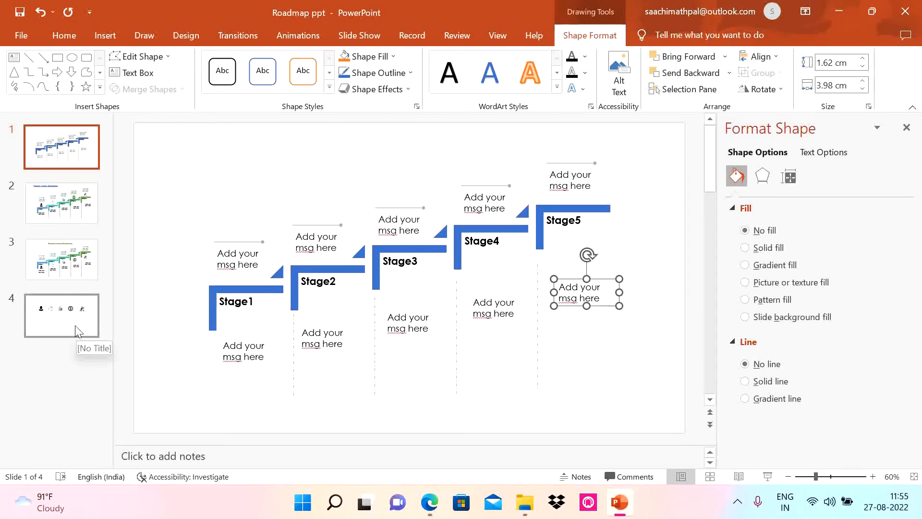
# Step: Bring the icons over from slide 4 and place the person icon under Stage1
pyautogui.click(61, 315)
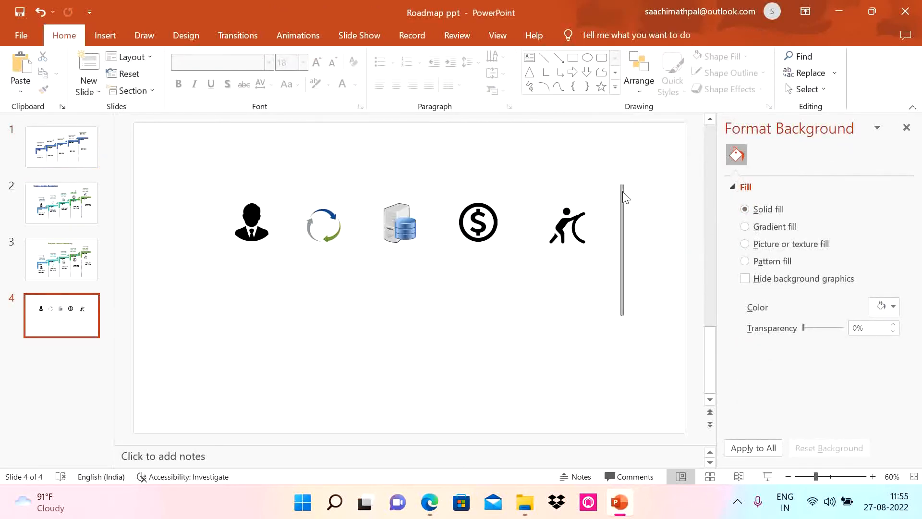
pyautogui.click(61, 147)
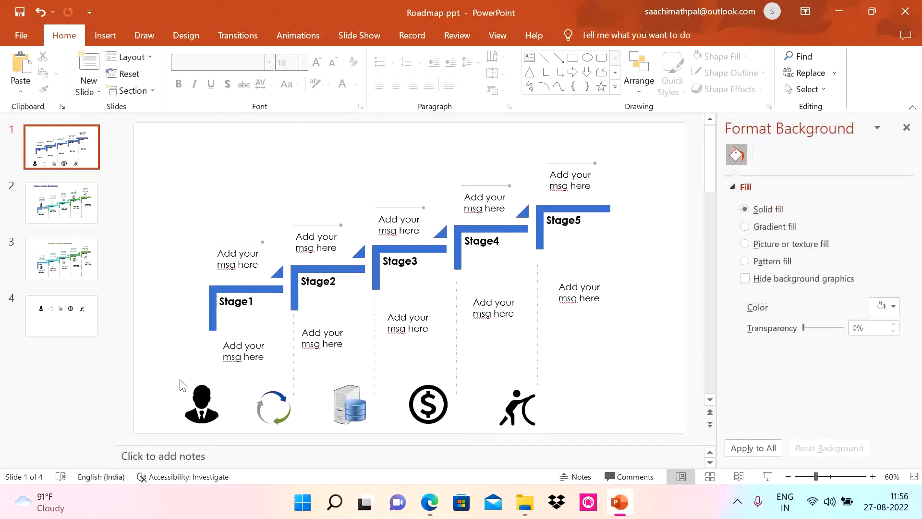
pyautogui.click(199, 402)
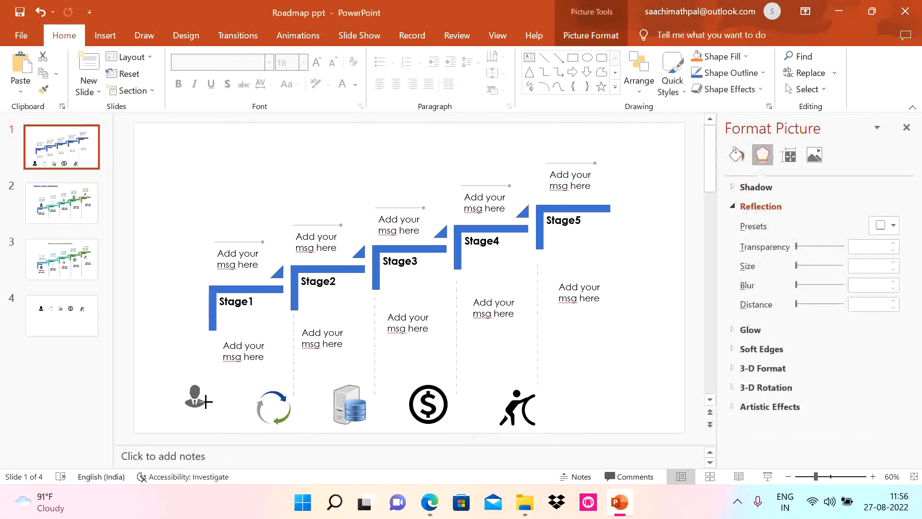
pyautogui.moveTo(194, 398); pyautogui.dragTo(235, 322)
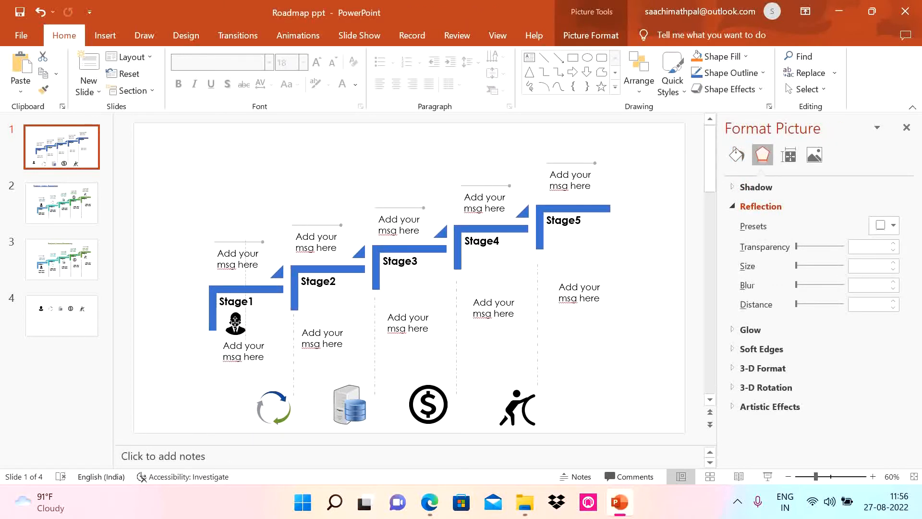
# Step: Place the cycle, server and dollar icons under Stage2, Stage3 and Stage4
pyautogui.click(274, 406)
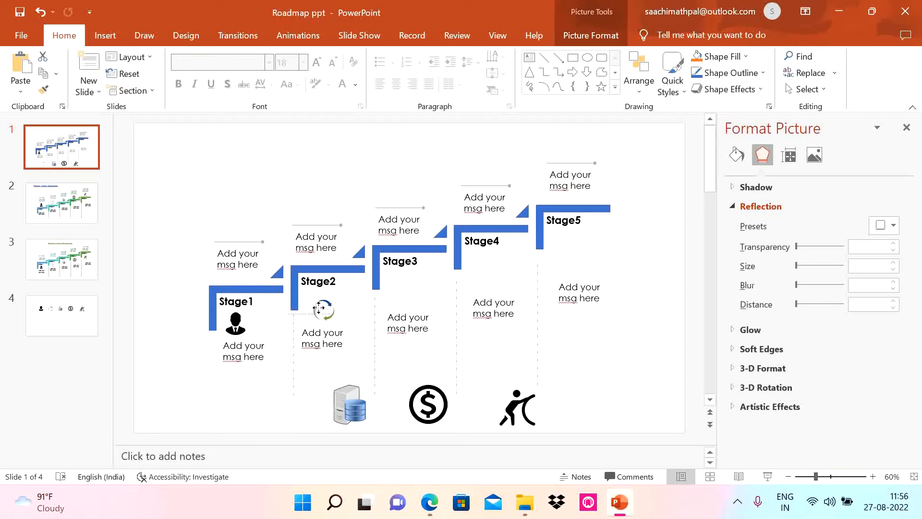
pyautogui.click(349, 405)
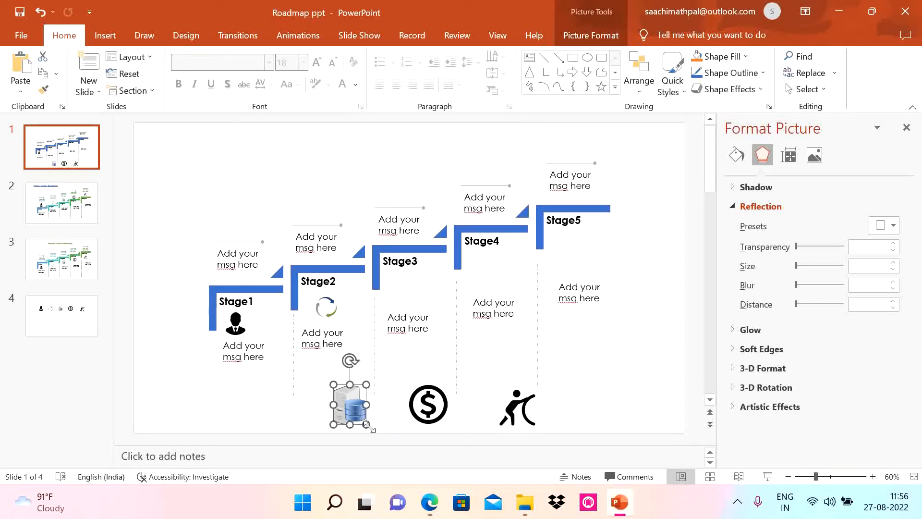
pyautogui.moveTo(347, 391); pyautogui.dragTo(405, 291)
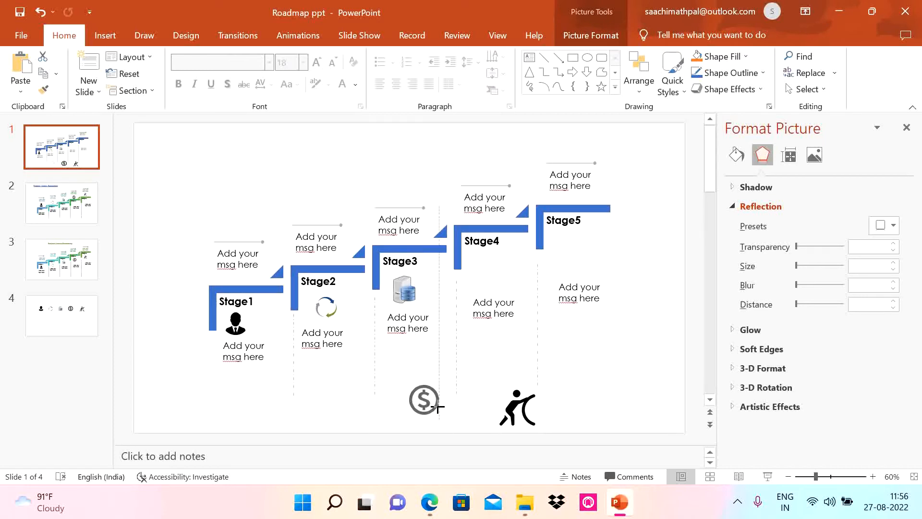
pyautogui.moveTo(423, 400); pyautogui.dragTo(491, 268)
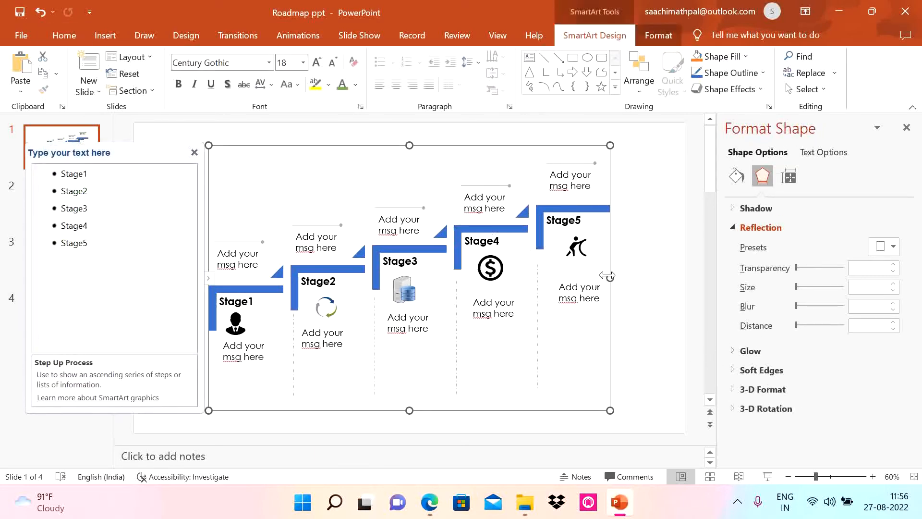
# Step: Recolour the five stage steps with a colourful blue-to-green scheme
pyautogui.click(526, 73)
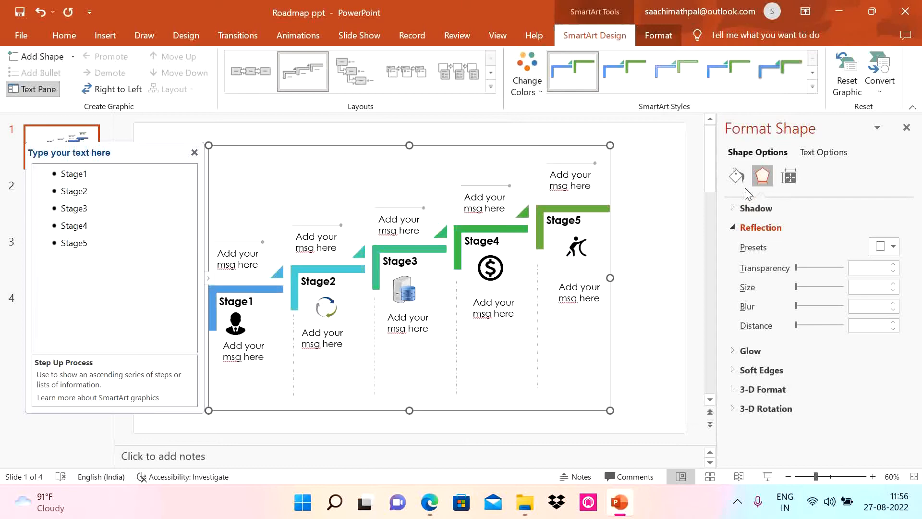
pyautogui.moveTo(672, 370)
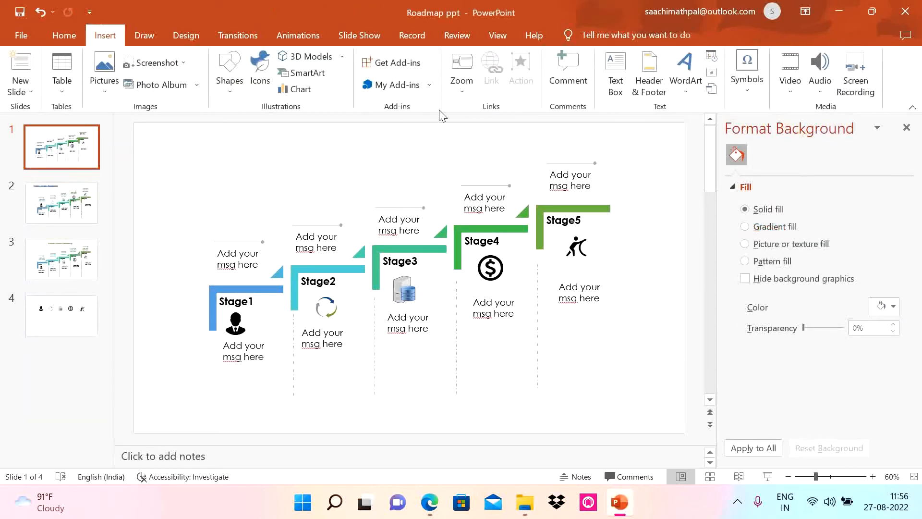
# Step: Add a title text box across the slide top reading 'Project Yearly Roadmap'
pyautogui.click(615, 74)
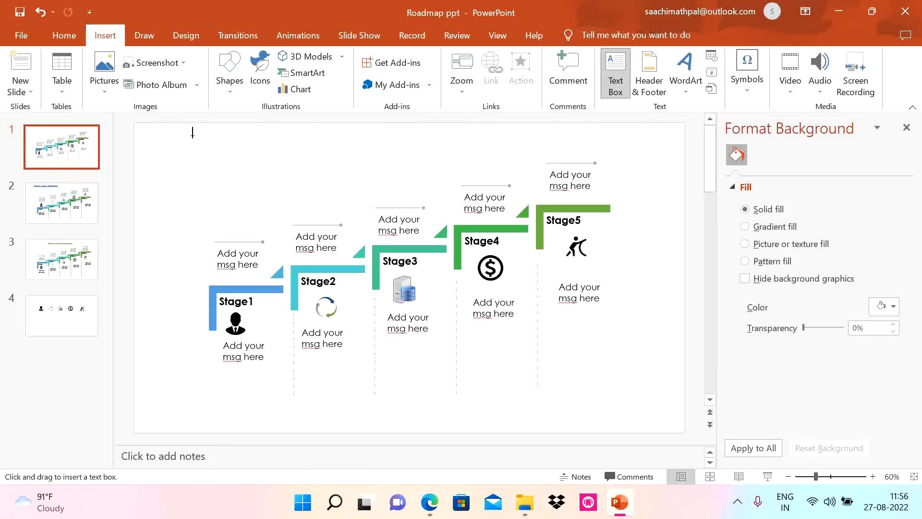
pyautogui.moveTo(192, 142); pyautogui.dragTo(424, 181)
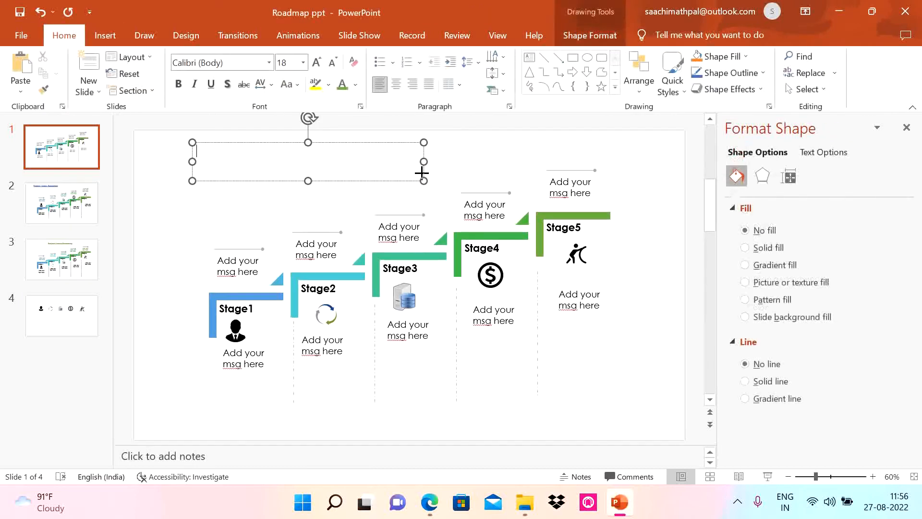
pyautogui.write('Project Ye')
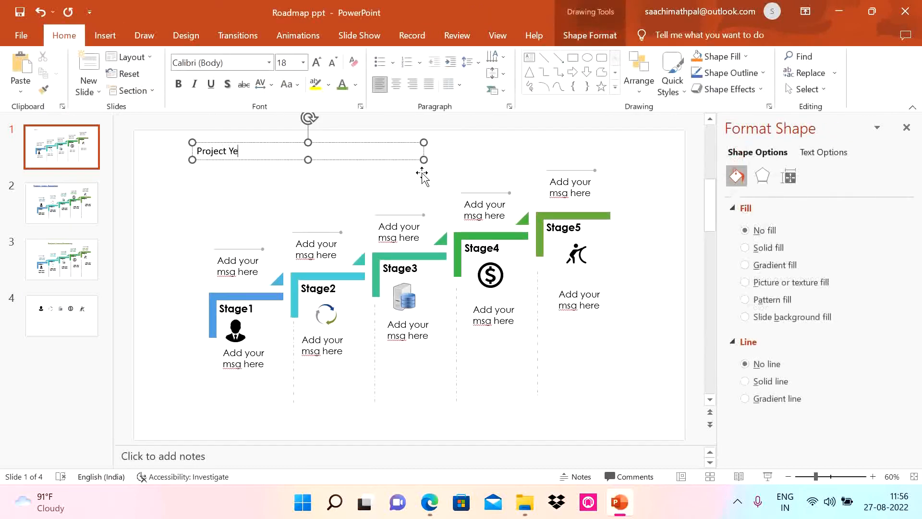
pyautogui.write('arly Roadmap')
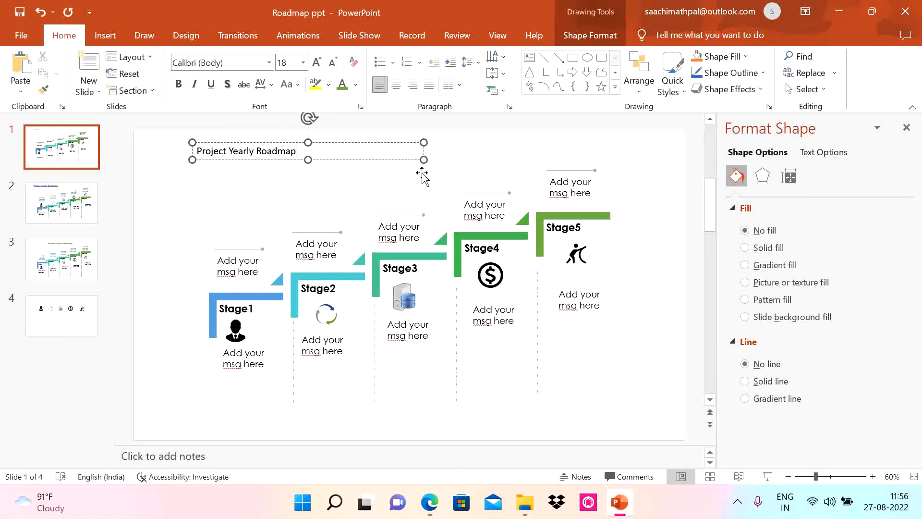
# Step: Format the title as Century Gothic 32, bold, underlined and green
pyautogui.tripleClick(247, 151)
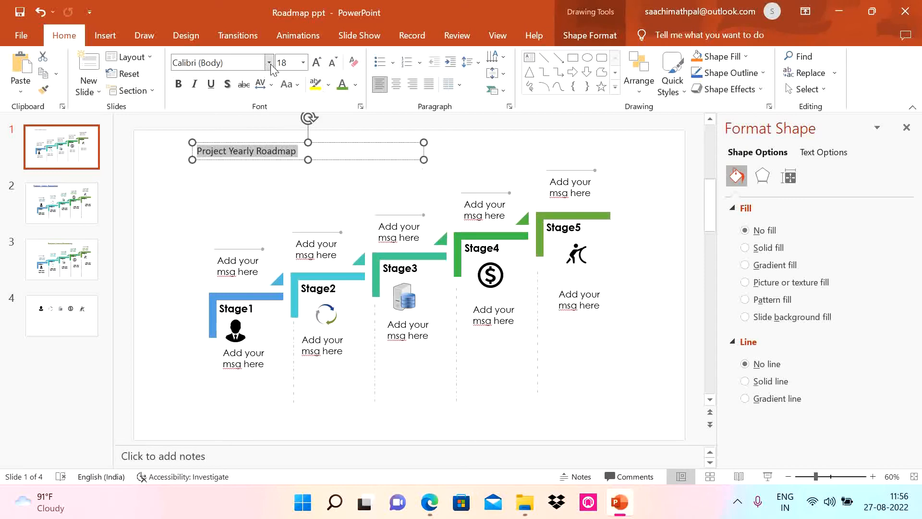
pyautogui.click(220, 63)
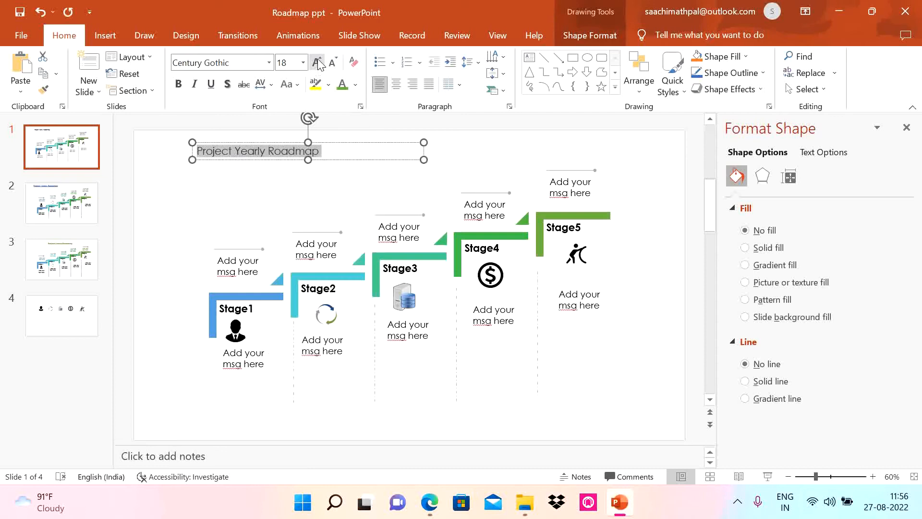
pyautogui.click(316, 63)
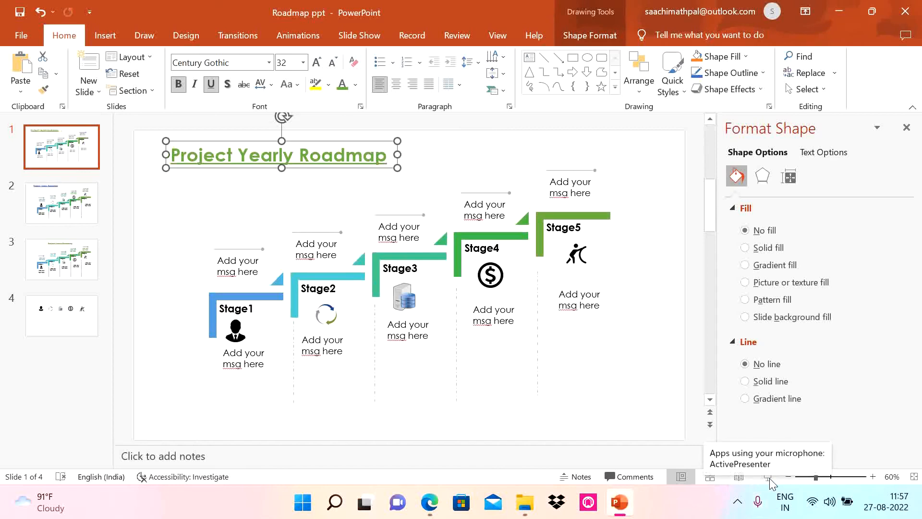
pyautogui.click(400, 276)
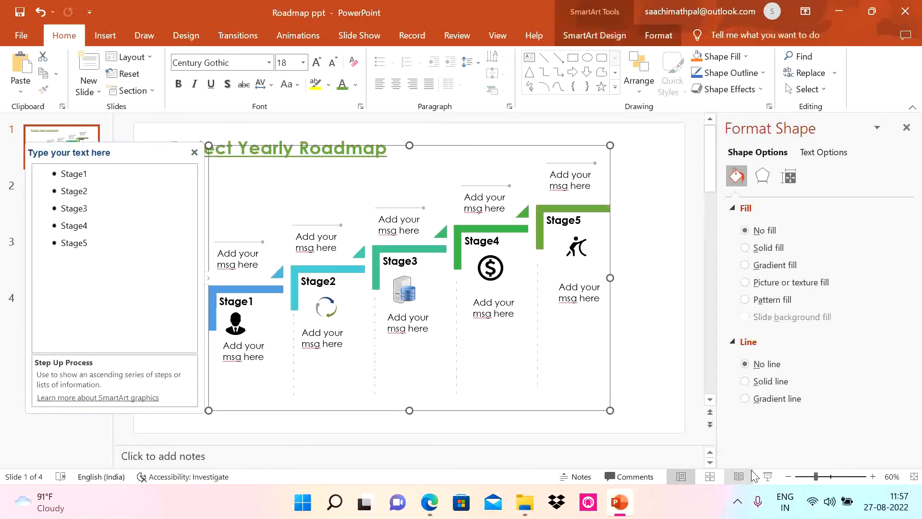